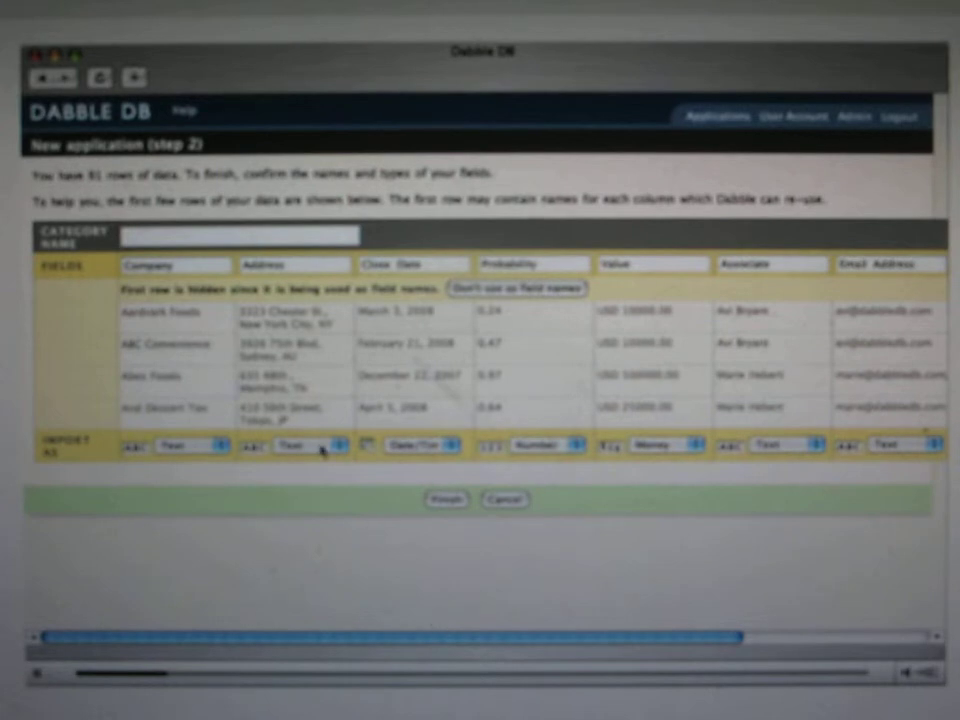
Step: Type the Address column as Location, name the category Sales, and finish importing the 61 rows
{"action": "left_click", "coordinate": [330, 444]}
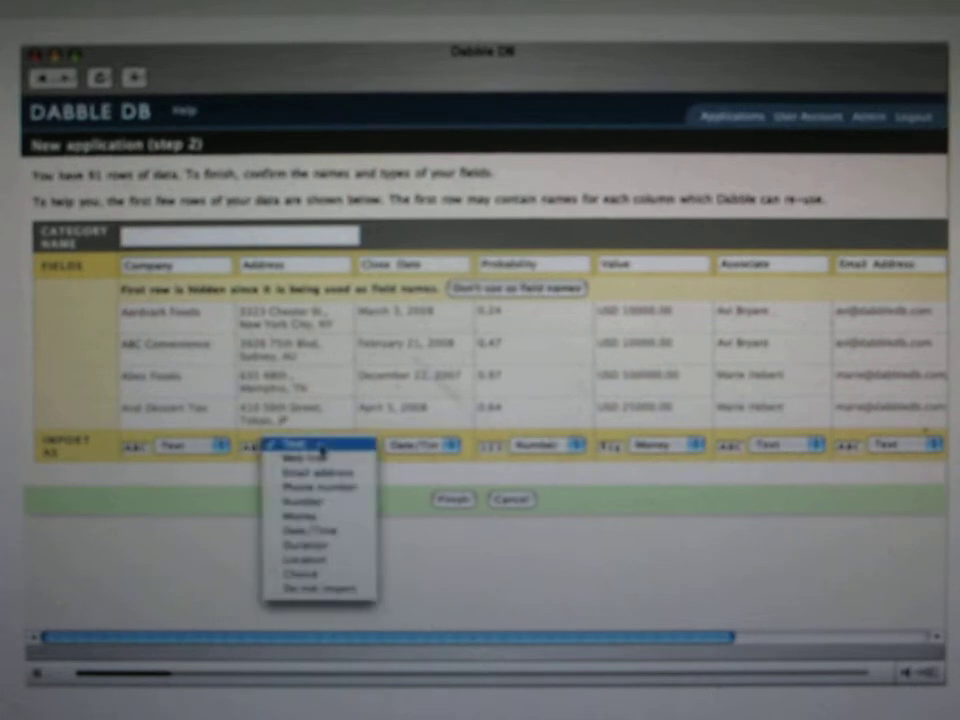
{"action": "mouse_move", "coordinate": [320, 546]}
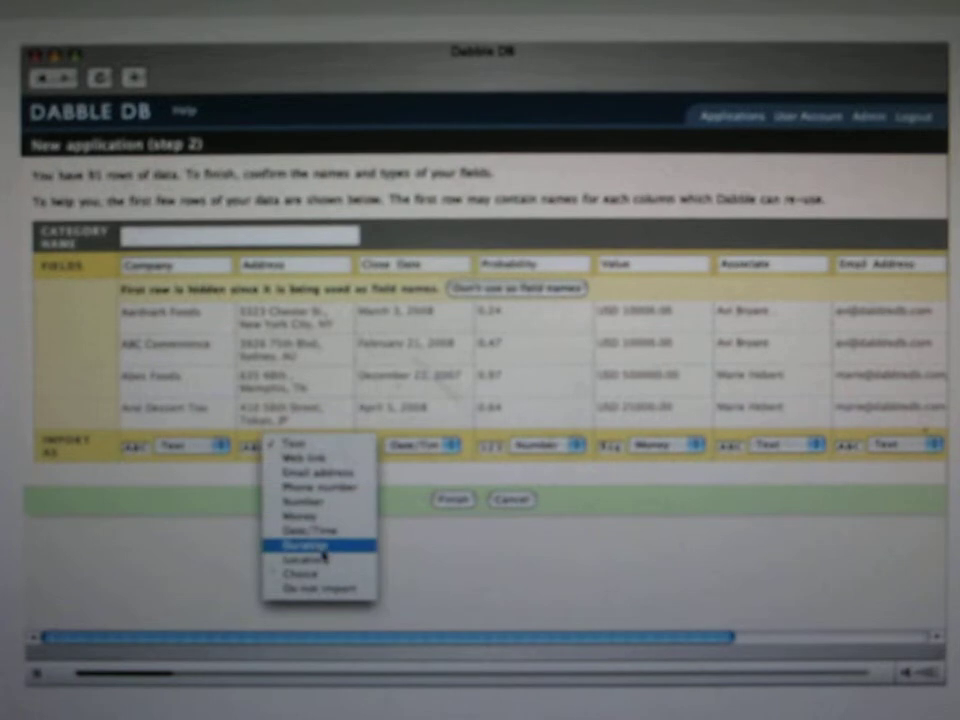
{"action": "left_click", "coordinate": [310, 544]}
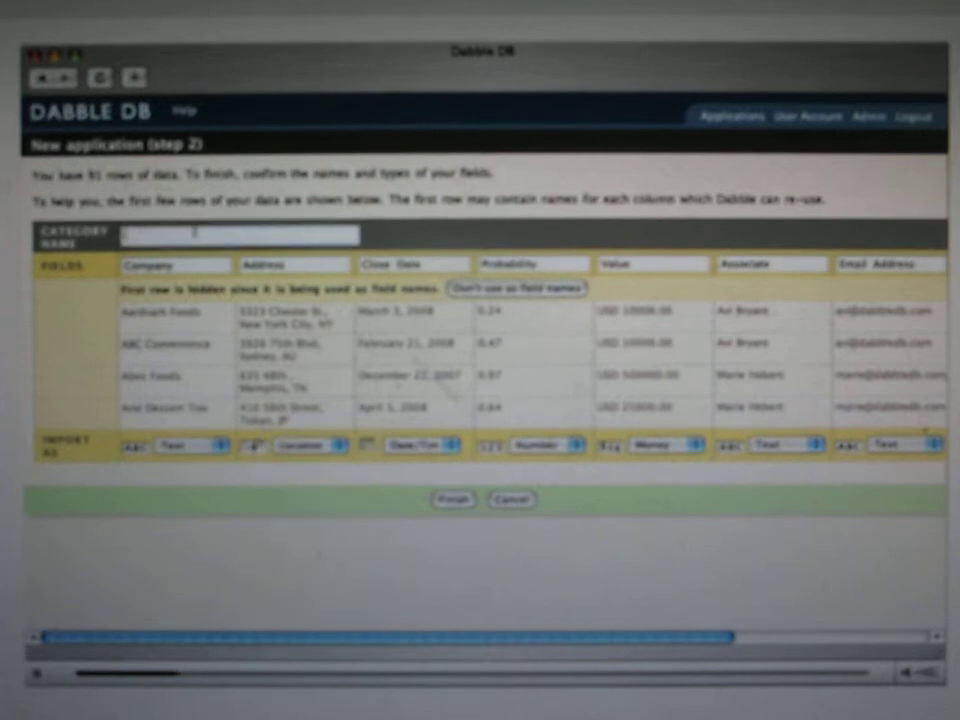
{"action": "type", "text": "Sales"}
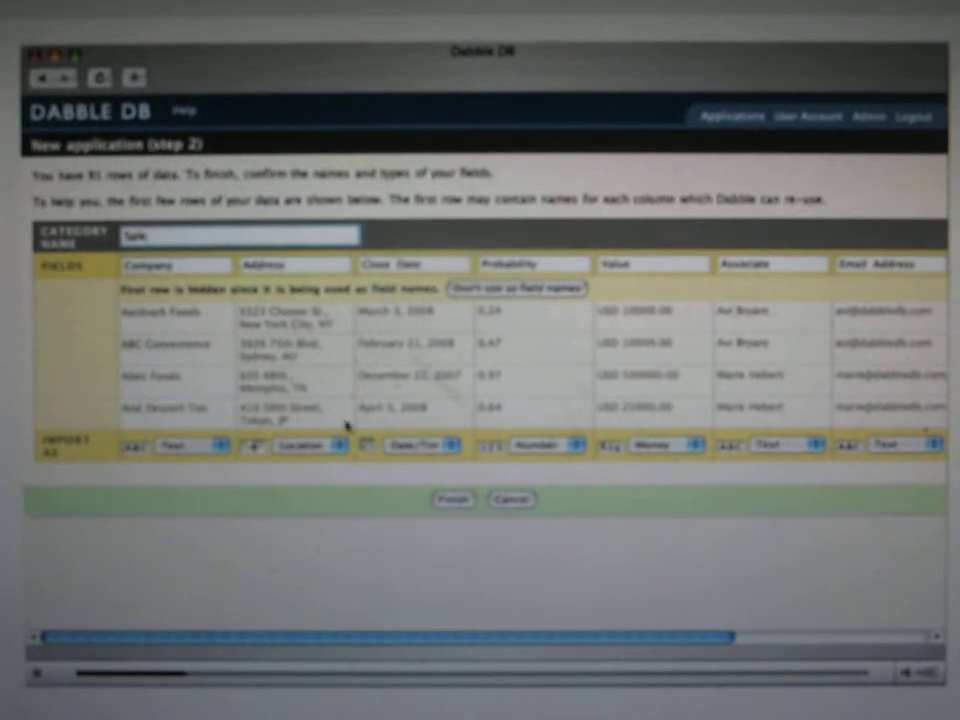
{"action": "left_click", "coordinate": [452, 500]}
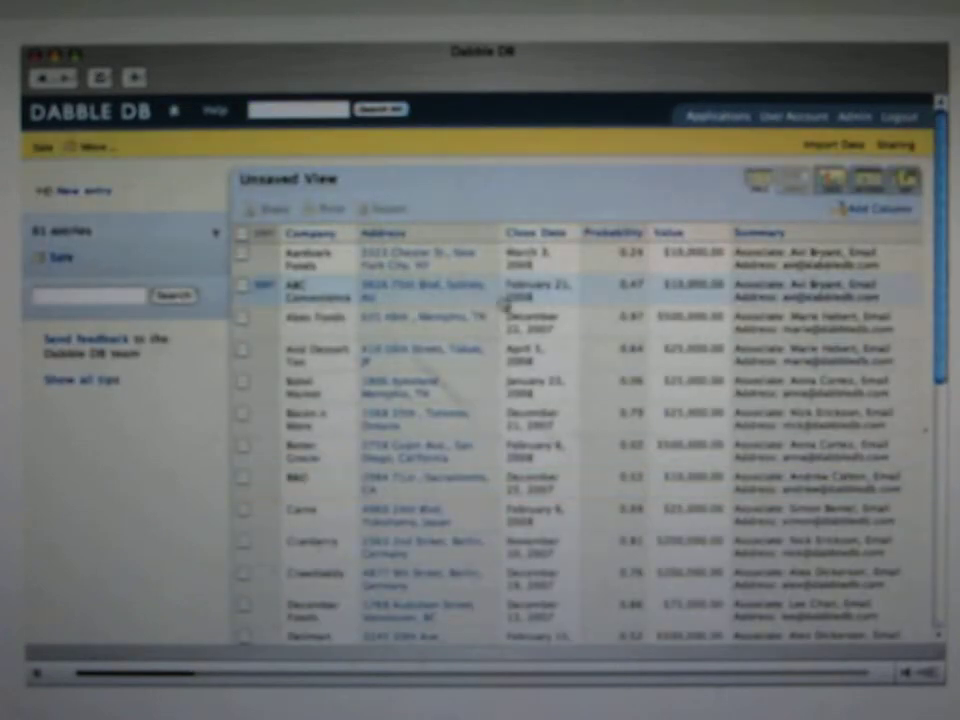
Step: Group the sales entries by Close Date month, yielding November and December 2007 groups
{"action": "left_click", "coordinate": [536, 232]}
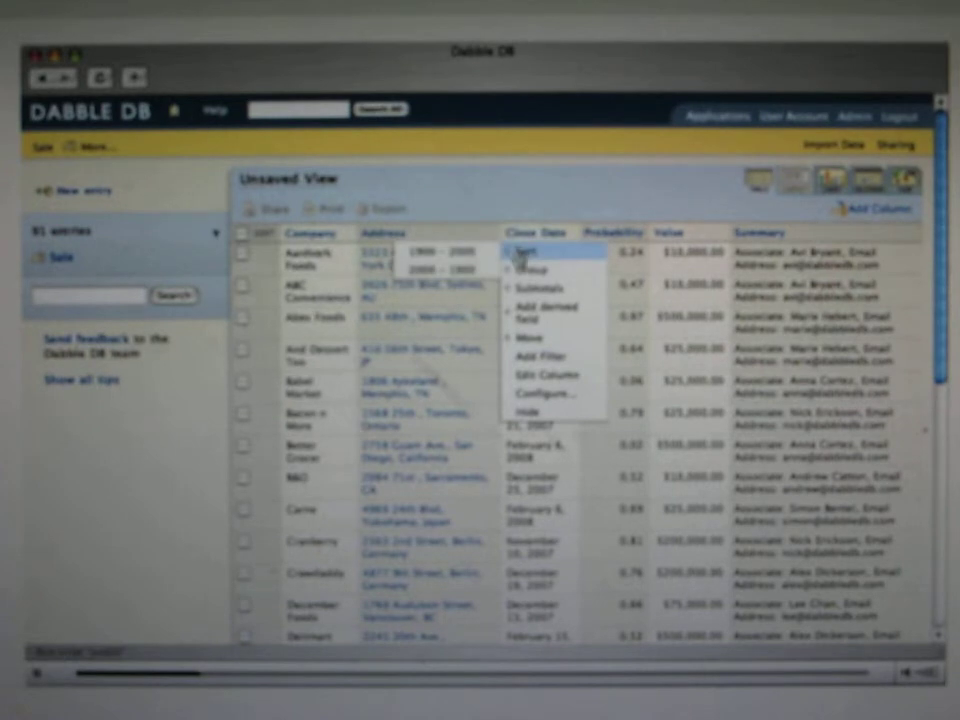
{"action": "mouse_move", "coordinate": [536, 268]}
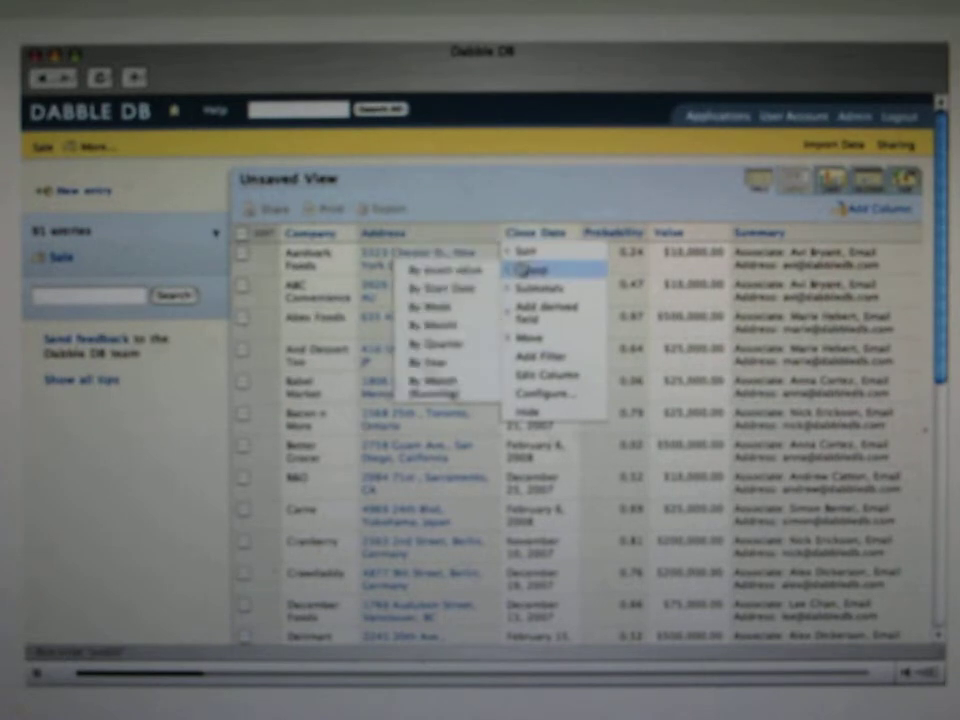
{"action": "mouse_move", "coordinate": [436, 324]}
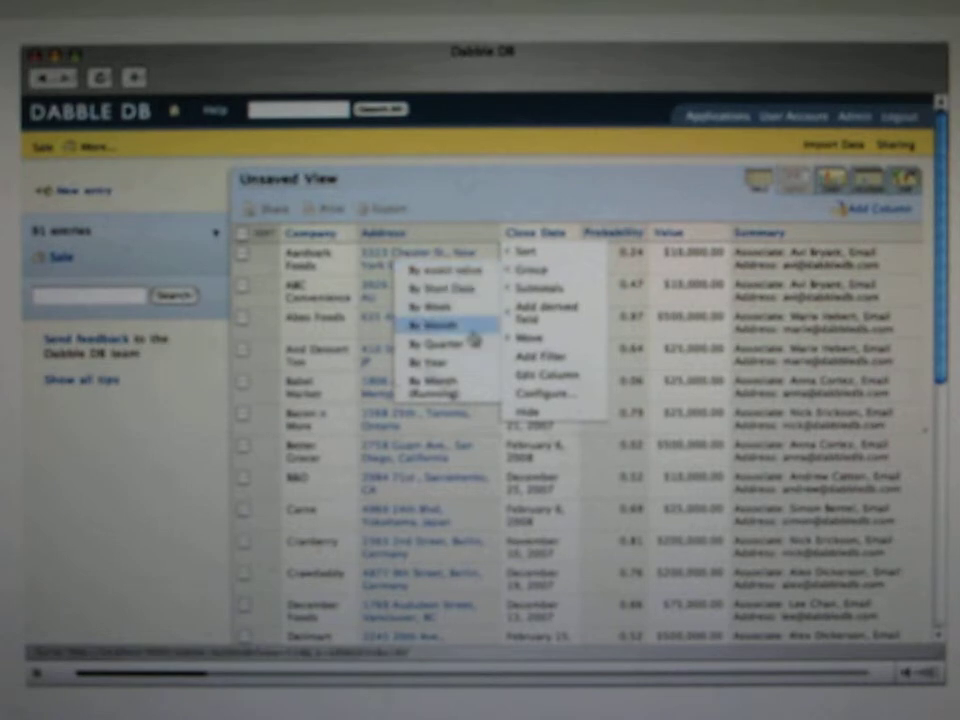
{"action": "left_click", "coordinate": [436, 324]}
{"action": "type", "text": "new val"}
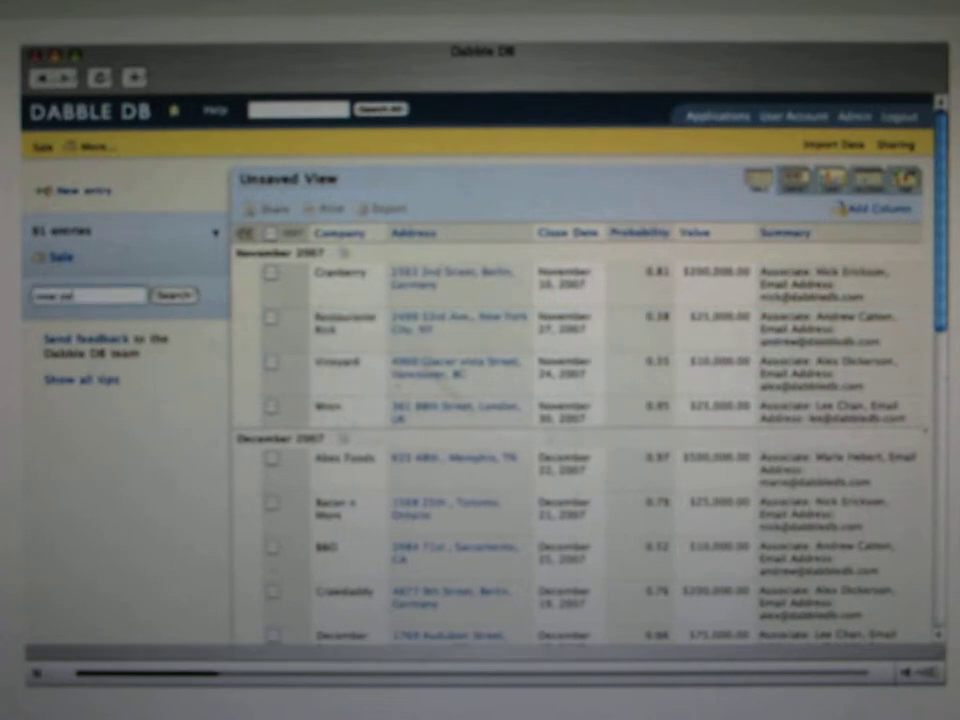
Step: Filter the sales list to Close Date 'this month', leaving four November 2007 entries
{"action": "left_click", "coordinate": [176, 296]}
{"action": "type", "text": "2008"}
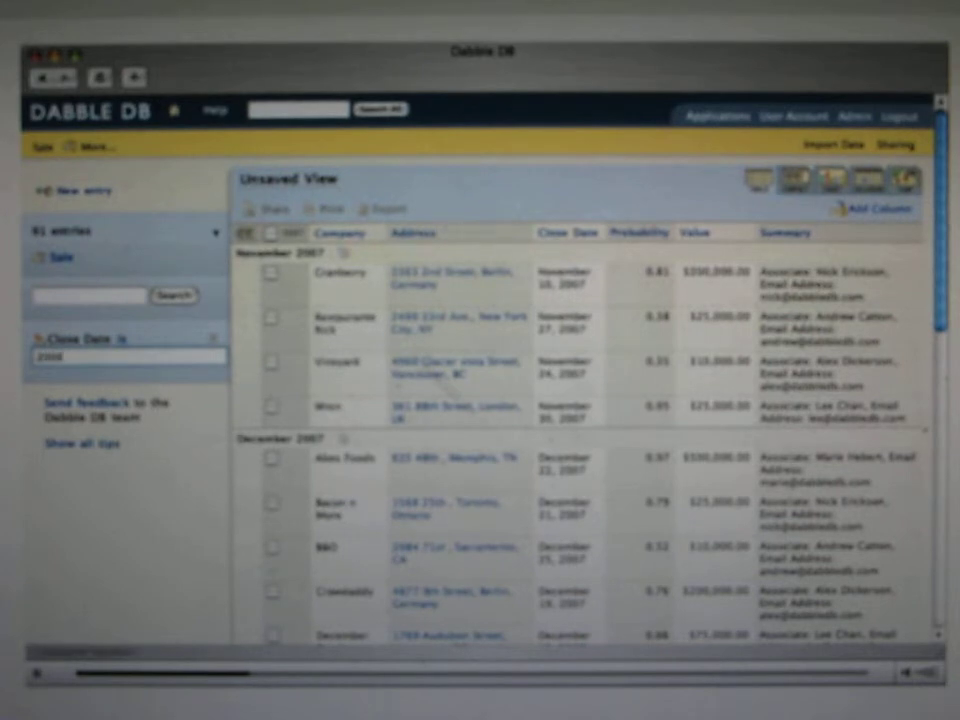
{"action": "scroll", "scroll_direction": "down", "scroll_amount": 3}
{"action": "type", "text": "this month"}
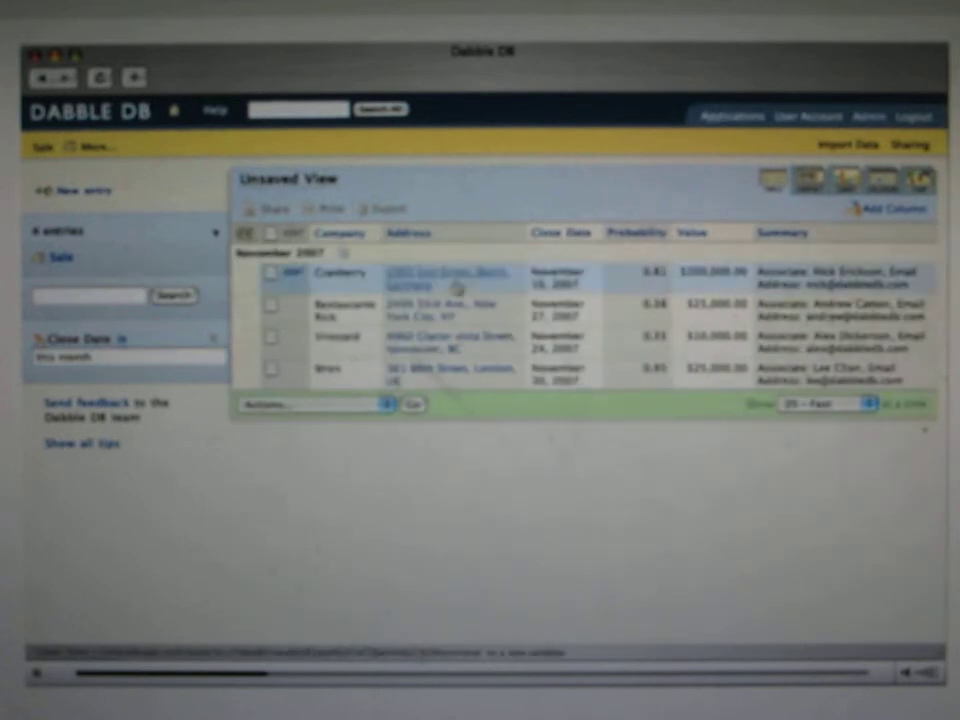
Step: Add a Value subtotal, a derived Value × Probability column, and a subtotal on that column
{"action": "left_click", "coordinate": [694, 232]}
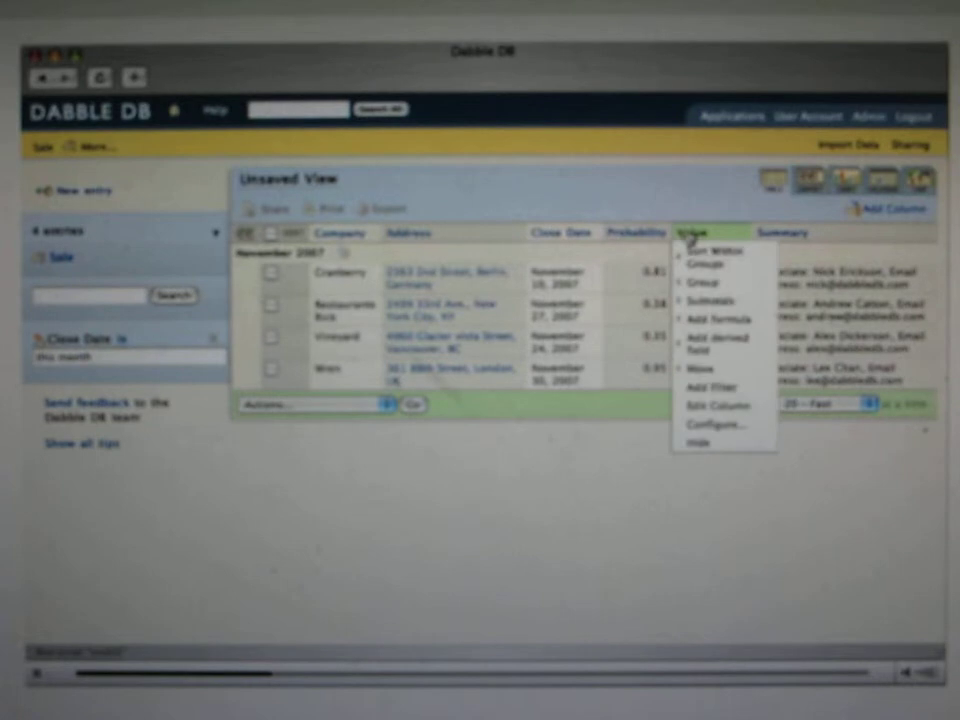
{"action": "left_click", "coordinate": [710, 300]}
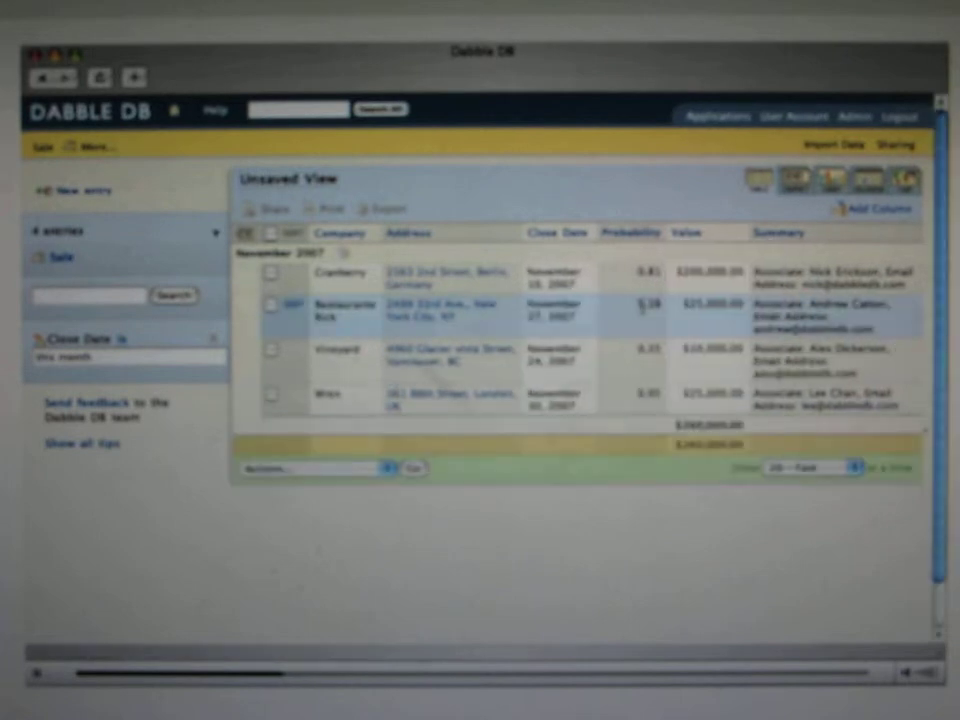
{"action": "left_click", "coordinate": [688, 232]}
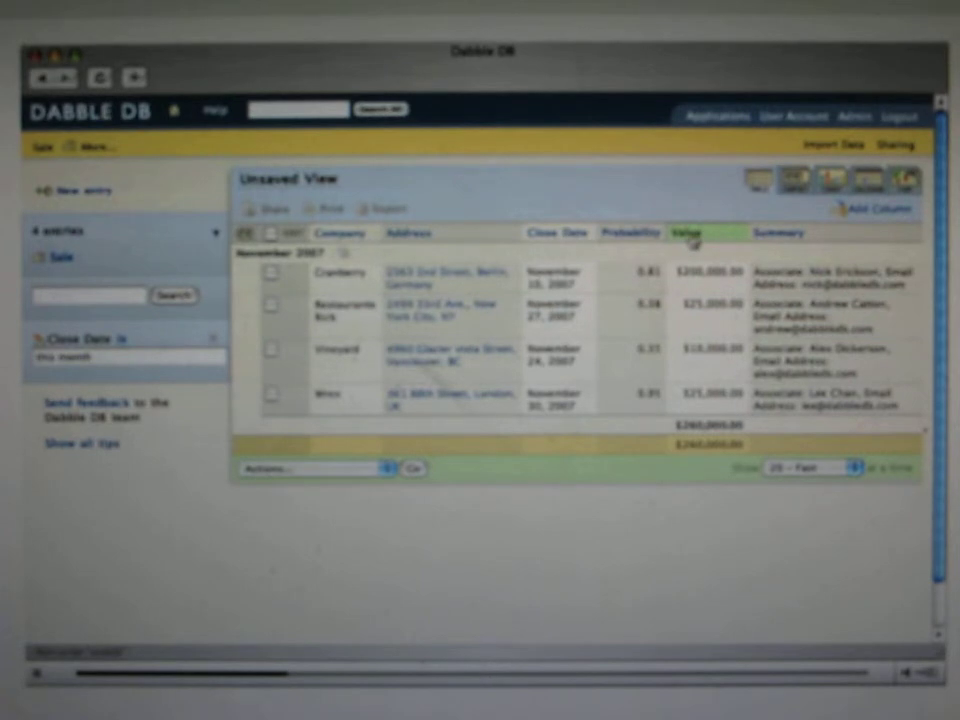
{"action": "left_click", "coordinate": [690, 232]}
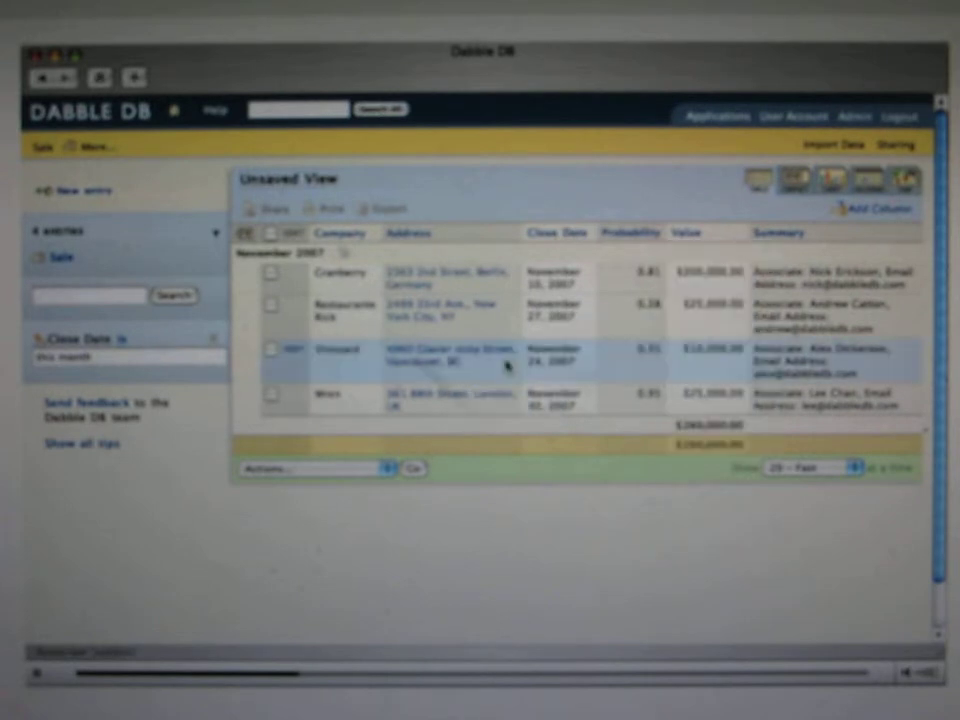
{"action": "left_click", "coordinate": [876, 208]}
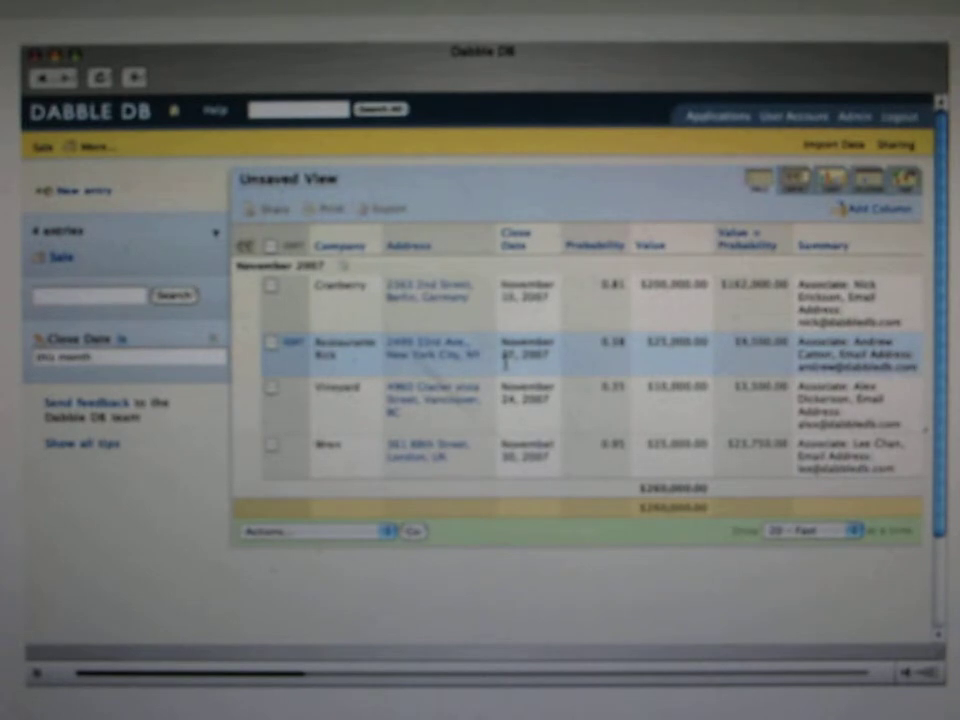
{"action": "left_click", "coordinate": [748, 242]}
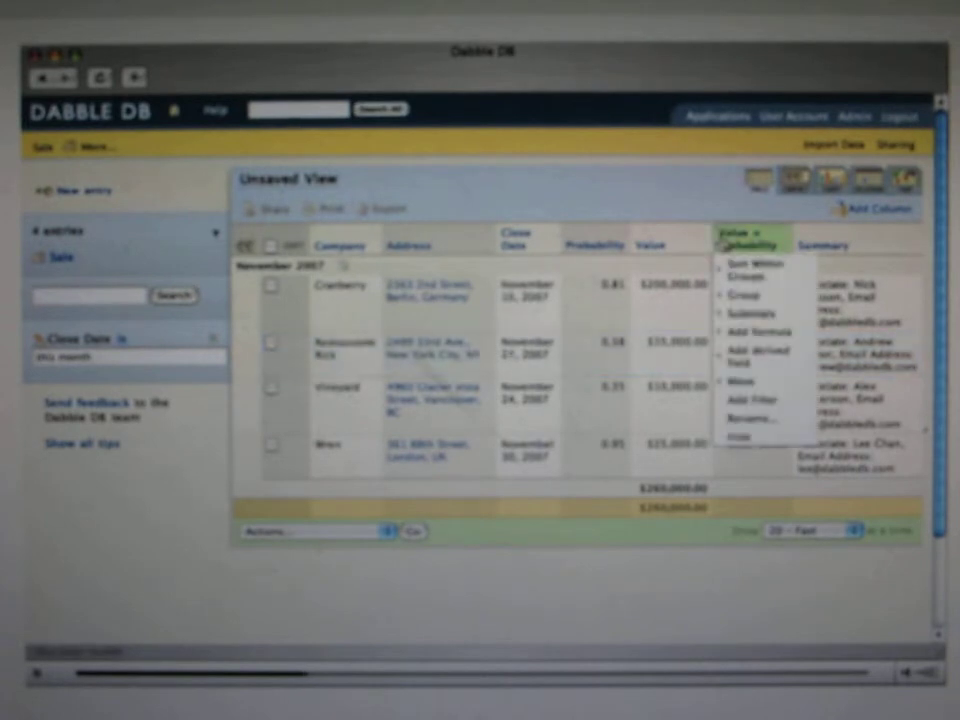
{"action": "left_click", "coordinate": [754, 316]}
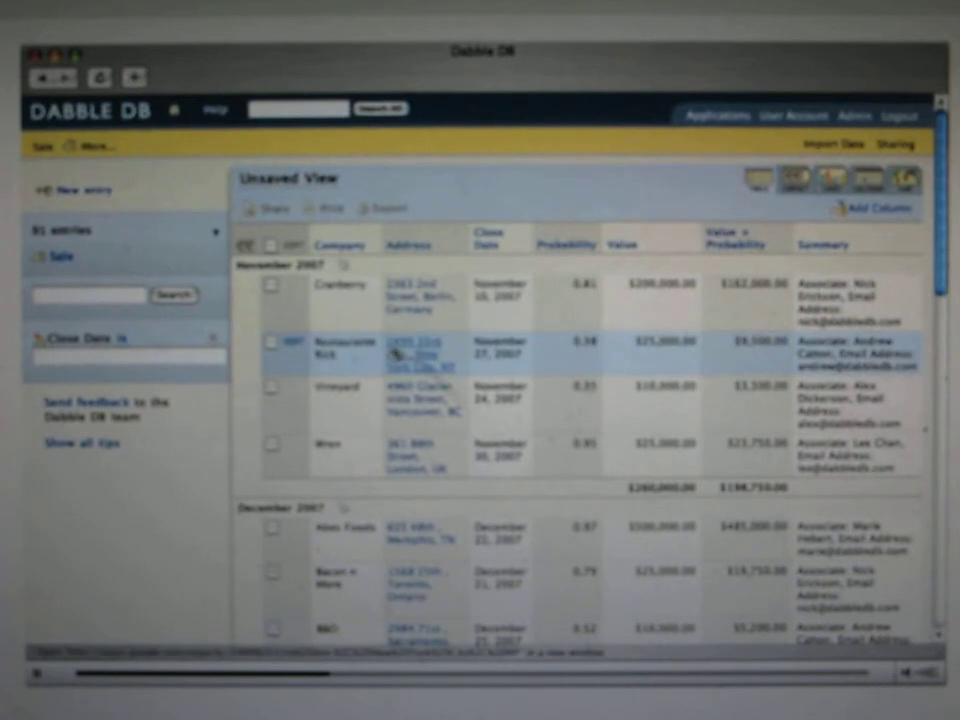
{"action": "scroll", "scroll_direction": "down", "scroll_amount": 3}
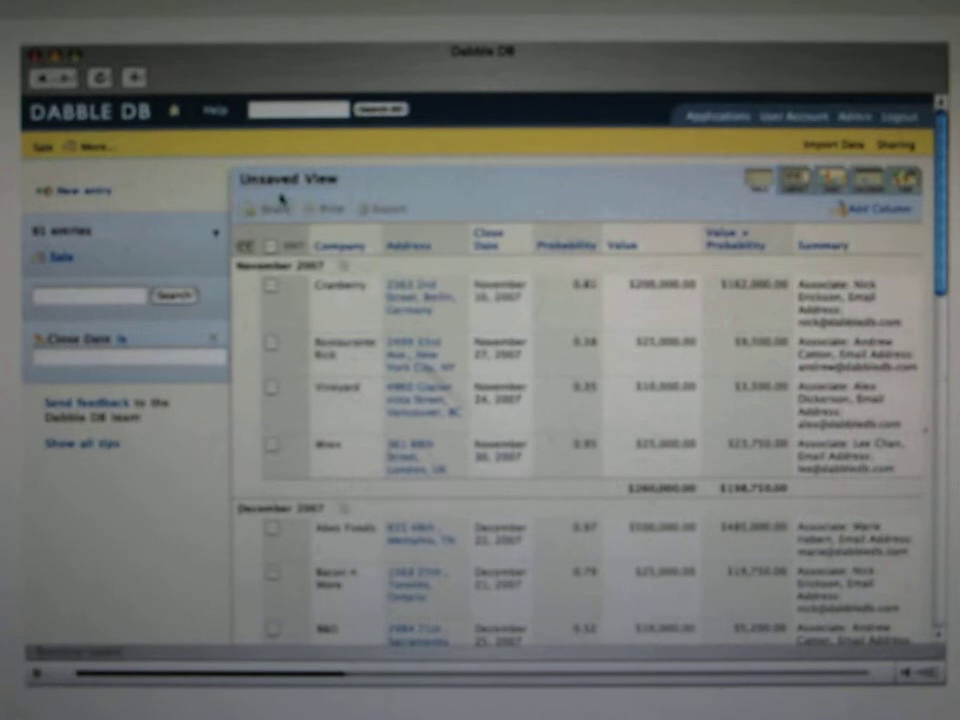
Step: Save the view as 'Expected value by month' and collapse it to the monthly totals summary
{"action": "left_click", "coordinate": [260, 208]}
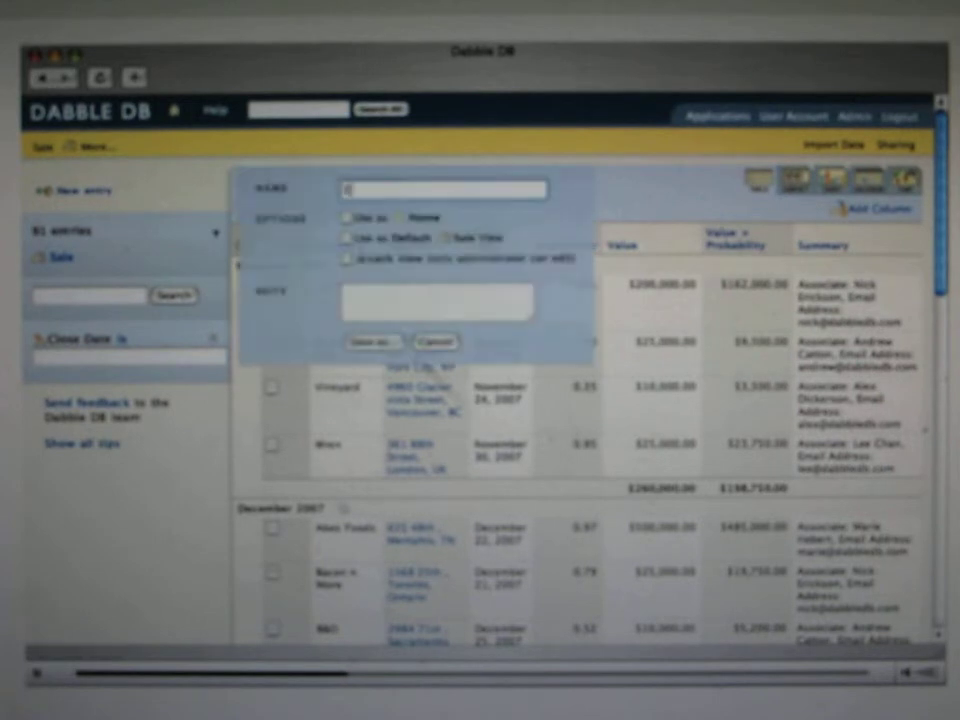
{"action": "type", "text": "Expected value by month"}
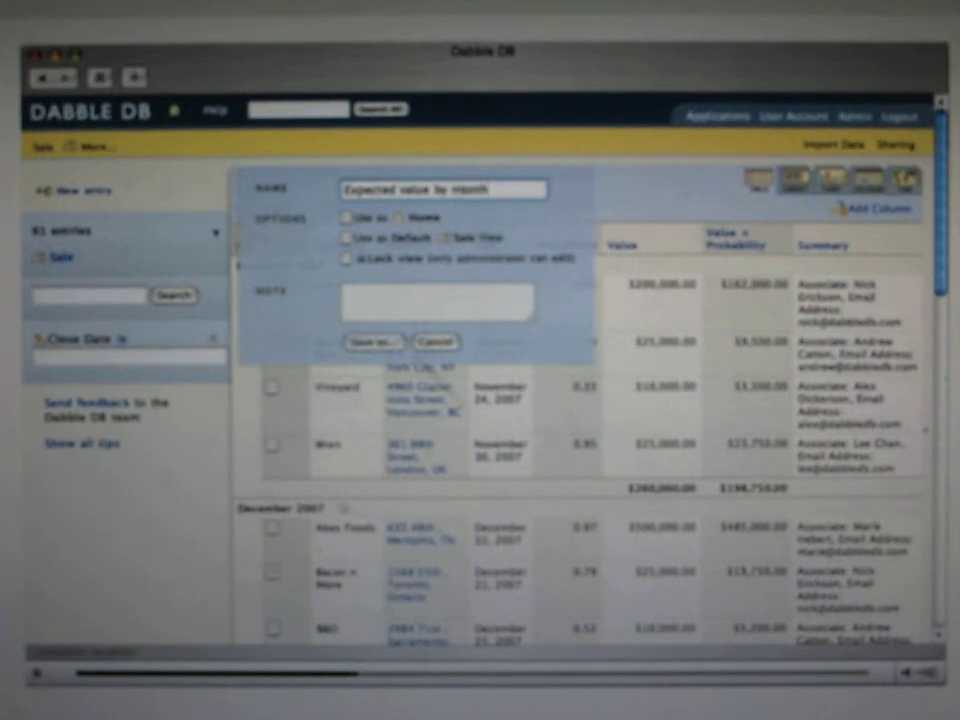
{"action": "left_click", "coordinate": [372, 342]}
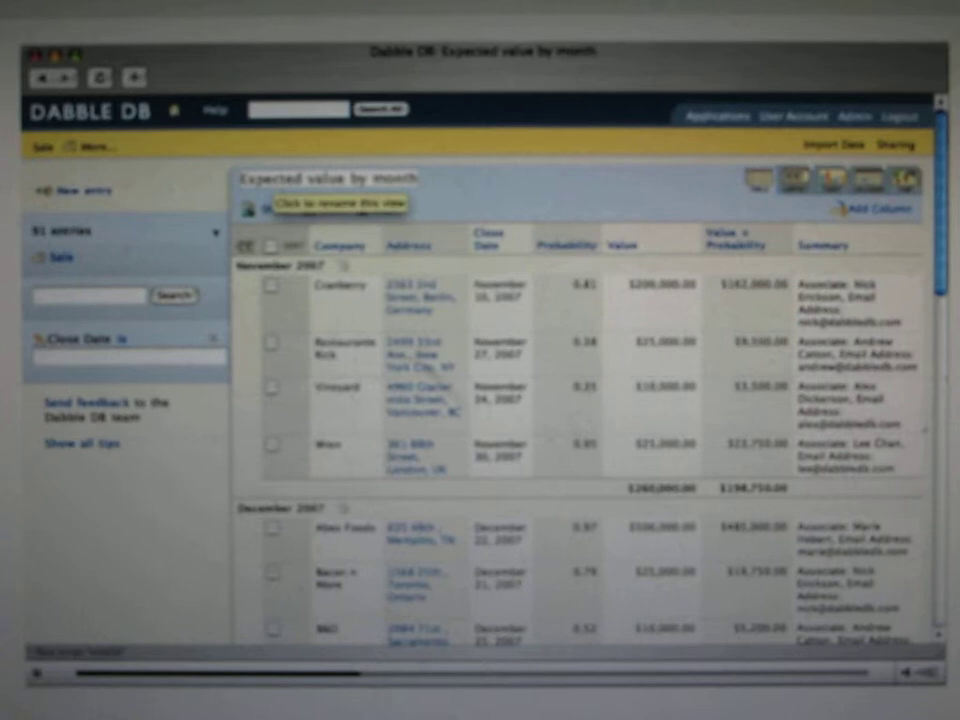
{"action": "left_click", "coordinate": [44, 146]}
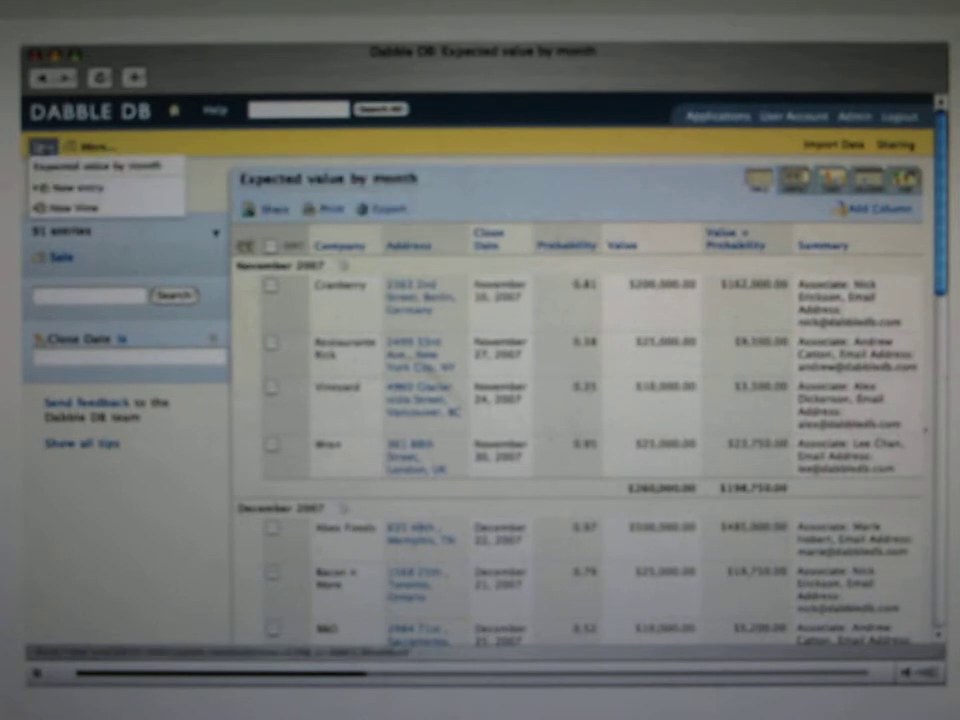
{"action": "left_click", "coordinate": [42, 146]}
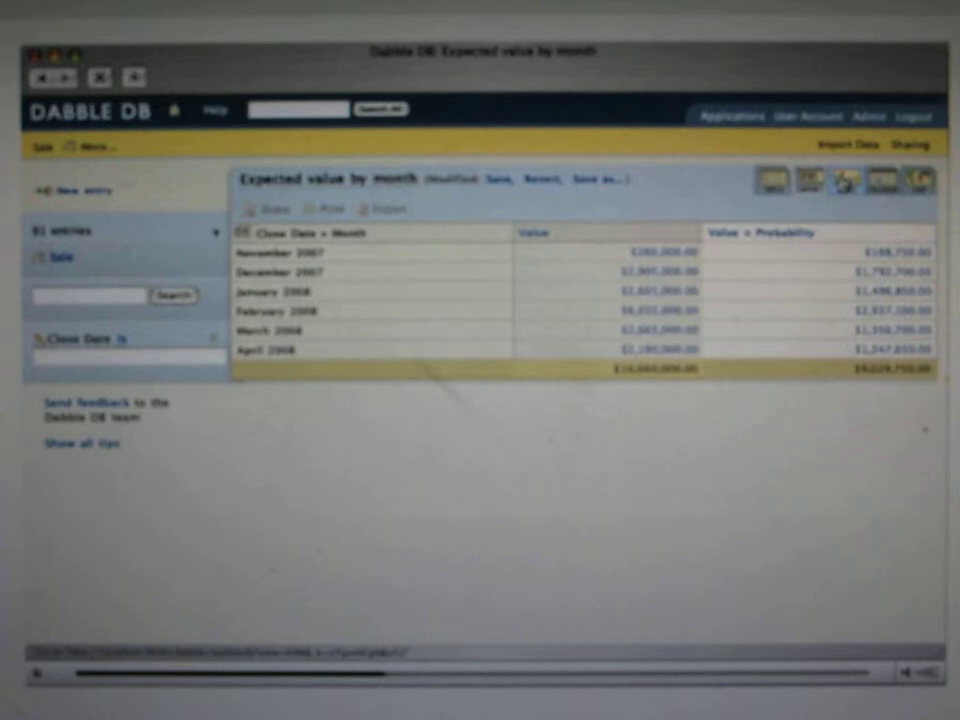
Step: Display the sales Value totals as a world map shaded by region
{"action": "left_click", "coordinate": [828, 180]}
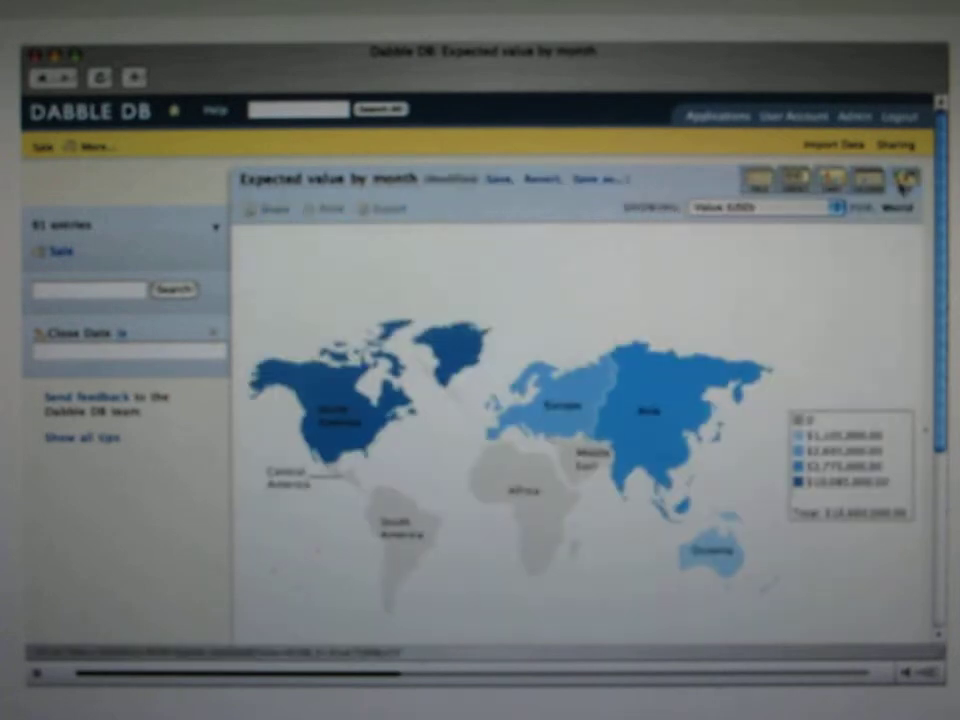
{"action": "mouse_move", "coordinate": [644, 410]}
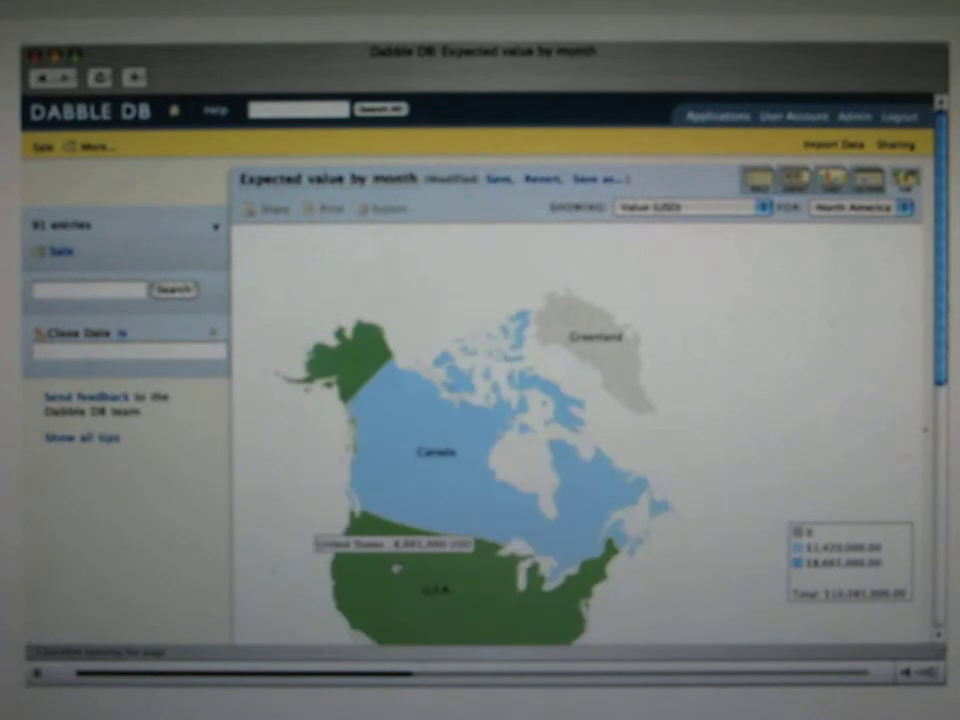
Step: Zoom the map into the United States and filter Close Date to 'q1 2008', then start a new view
{"action": "left_click", "coordinate": [862, 206]}
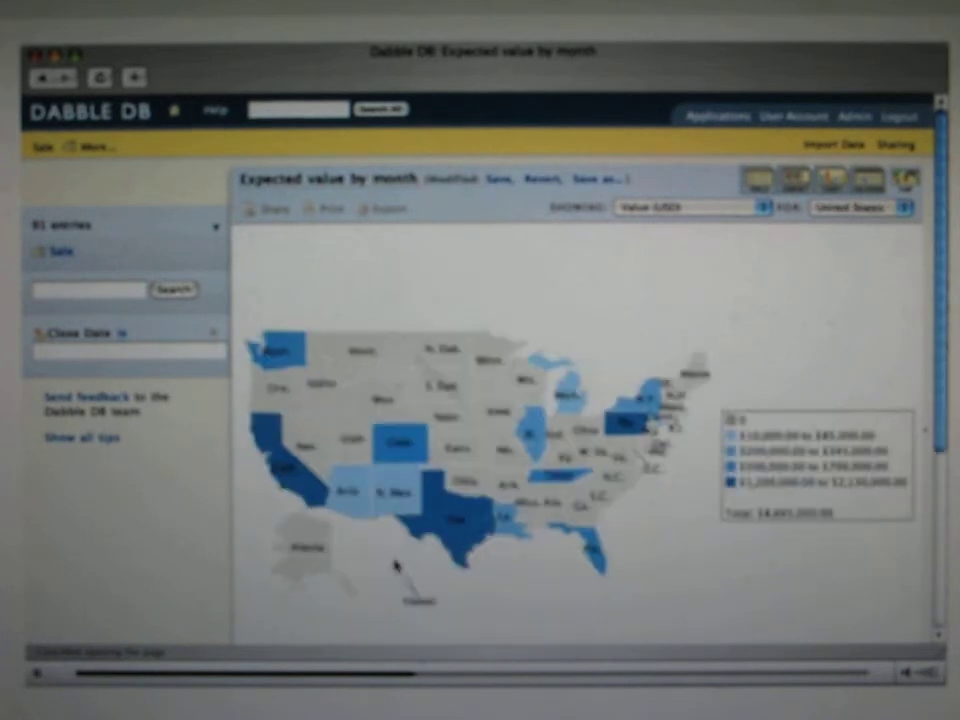
{"action": "left_click", "coordinate": [290, 460]}
{"action": "type", "text": "q"}
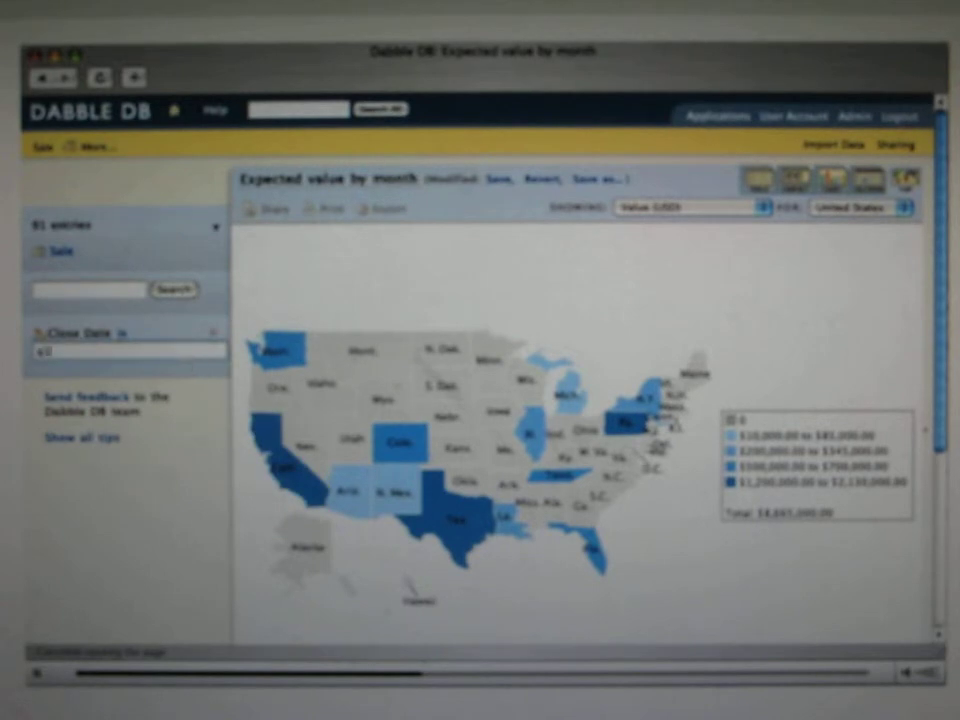
{"action": "type", "text": "2008"}
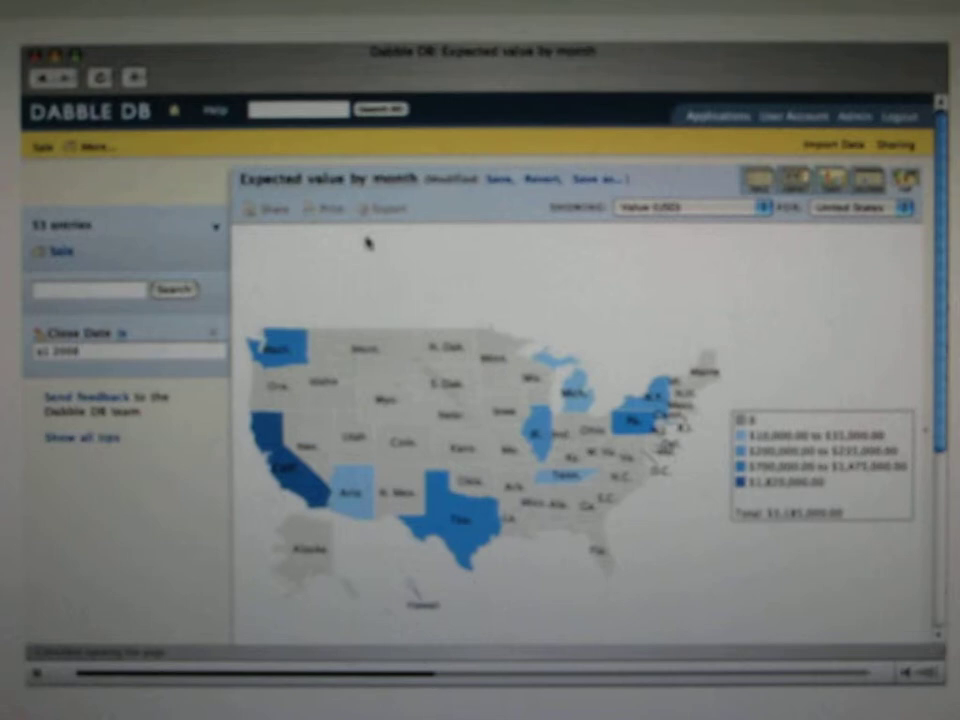
{"action": "left_click", "coordinate": [600, 178]}
{"action": "type", "text": "q1 us sales"}
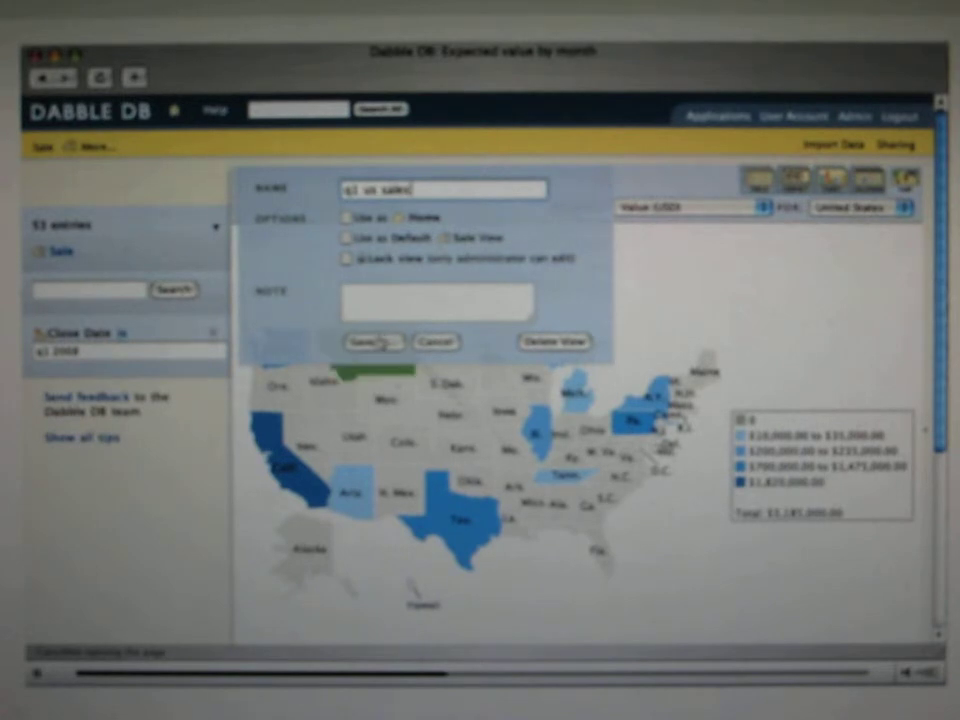
Step: Save the US map as 'q1 us sales' and list all 61 sale entries in a new view
{"action": "left_click", "coordinate": [370, 342]}
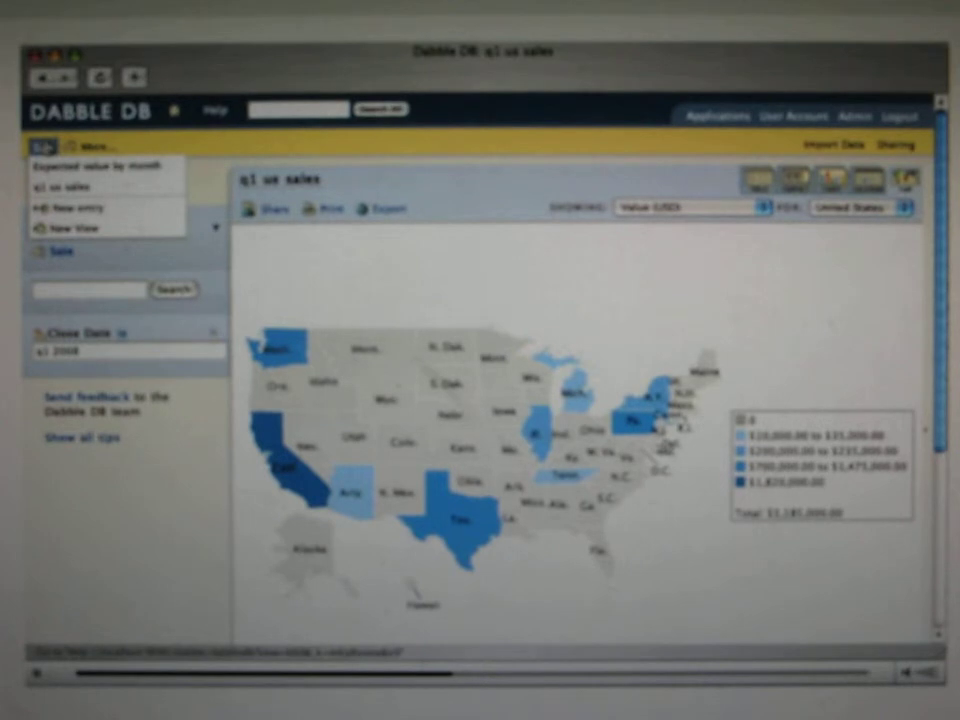
{"action": "mouse_move", "coordinate": [68, 210]}
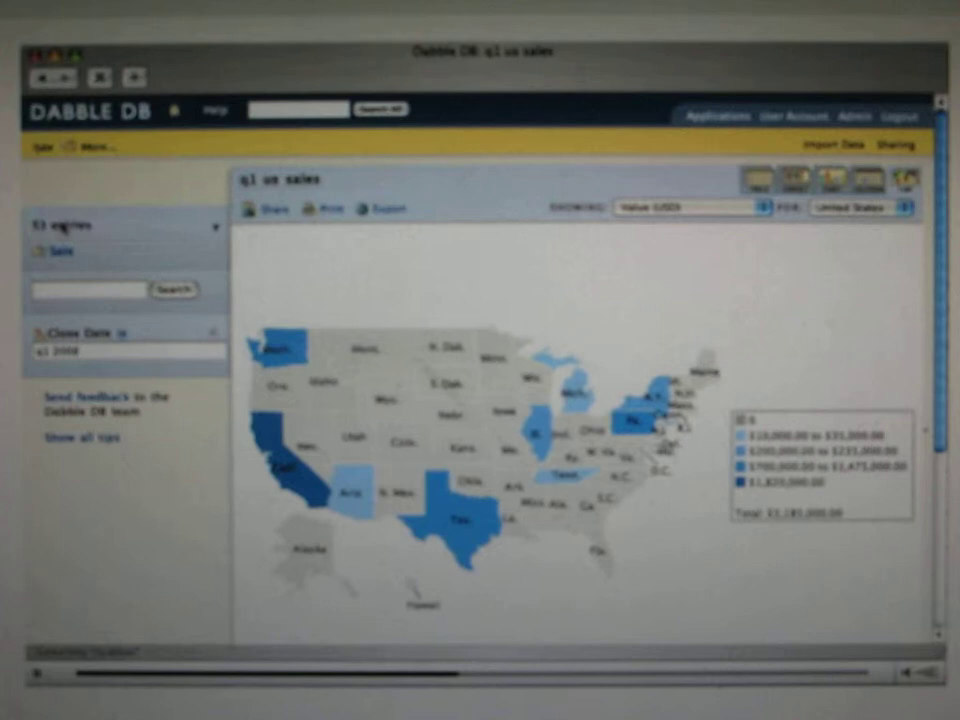
{"action": "left_click", "coordinate": [756, 184]}
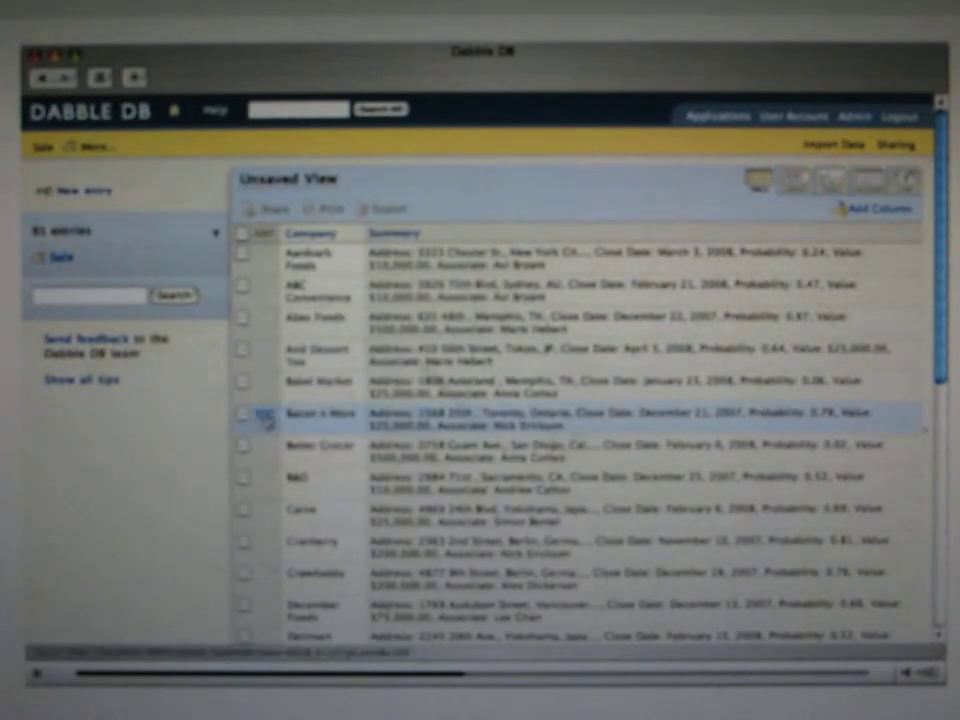
Step: Make Associate a Link to Entry in a new Person category, then view its 8 people
{"action": "left_click", "coordinate": [874, 210]}
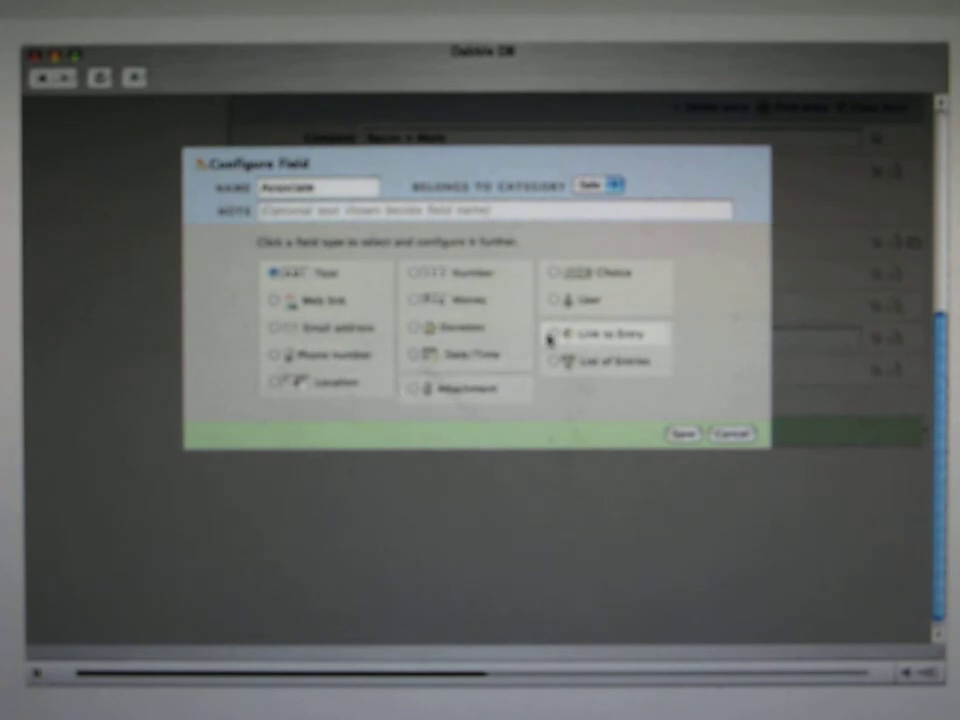
{"action": "left_click", "coordinate": [608, 334]}
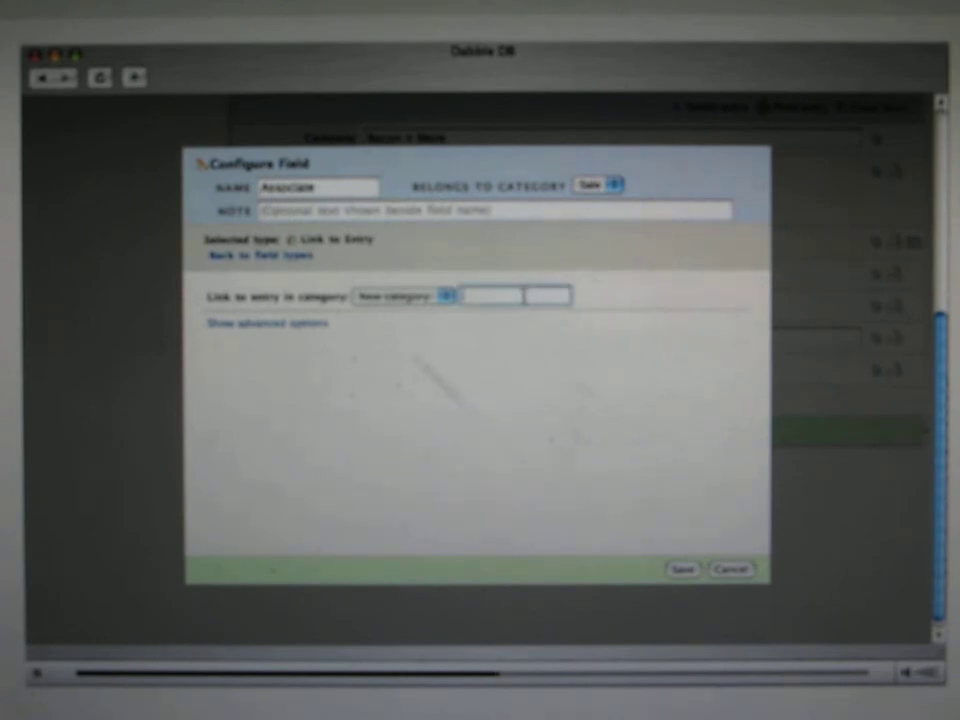
{"action": "type", "text": "Person"}
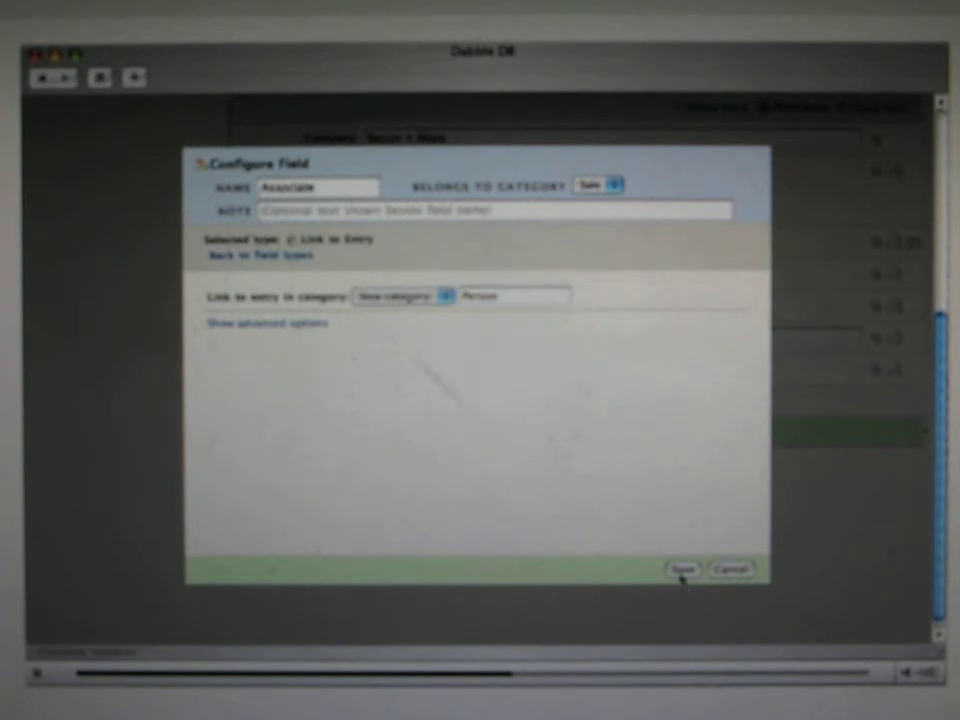
{"action": "left_click", "coordinate": [680, 568]}
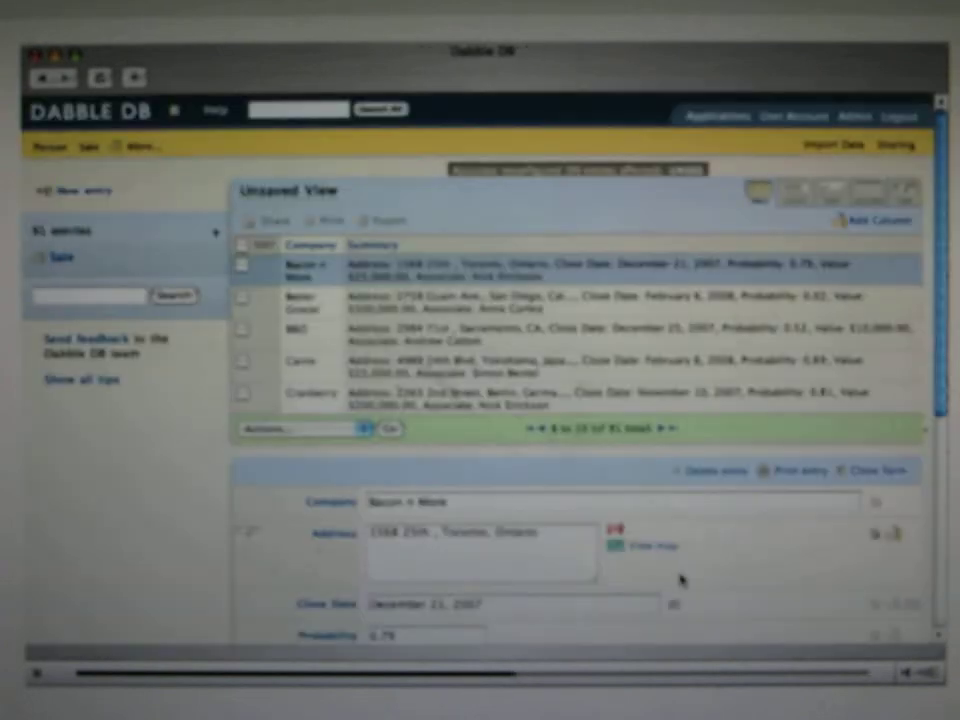
{"action": "left_click", "coordinate": [48, 144]}
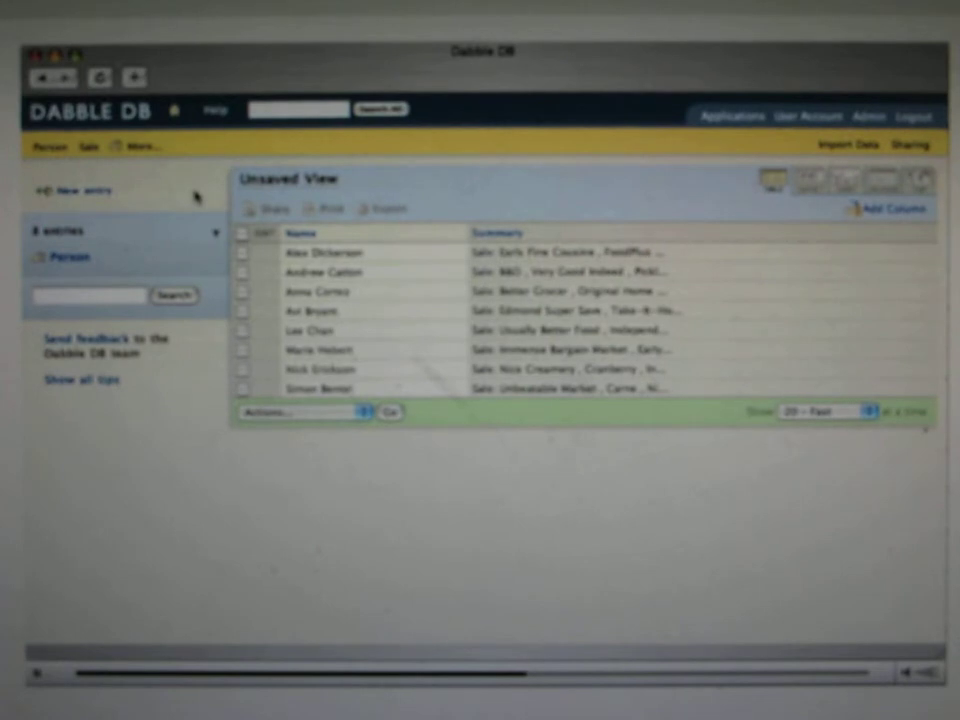
Step: Add a Phone Number field to Person and enter 604 555 101 for the third person
{"action": "left_click", "coordinate": [322, 252]}
{"action": "type", "text": "404 555 1213"}
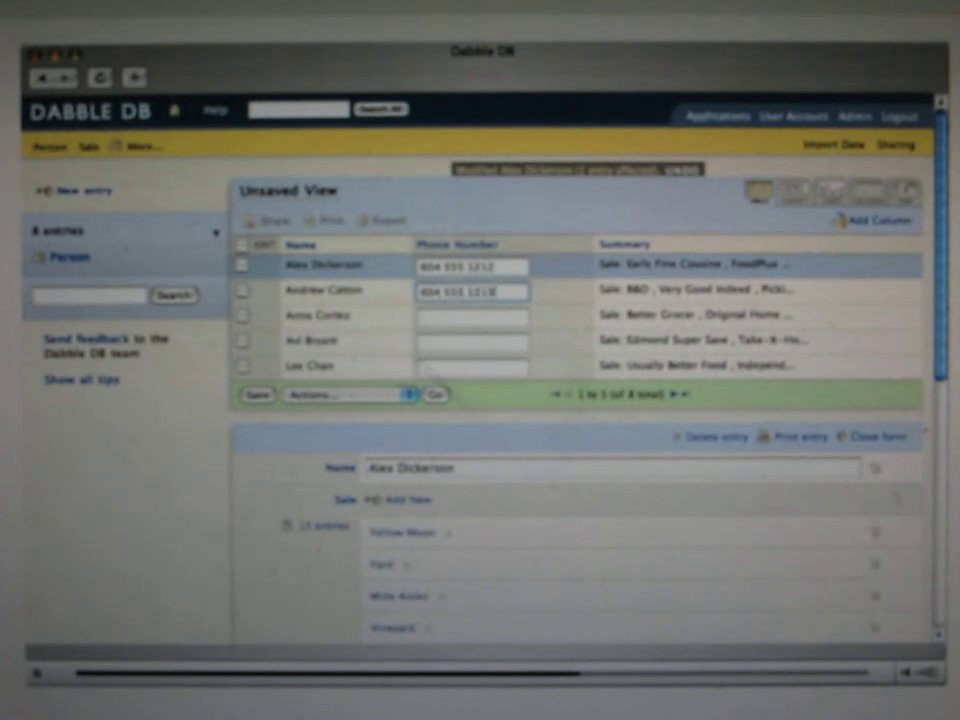
{"action": "left_click", "coordinate": [472, 316]}
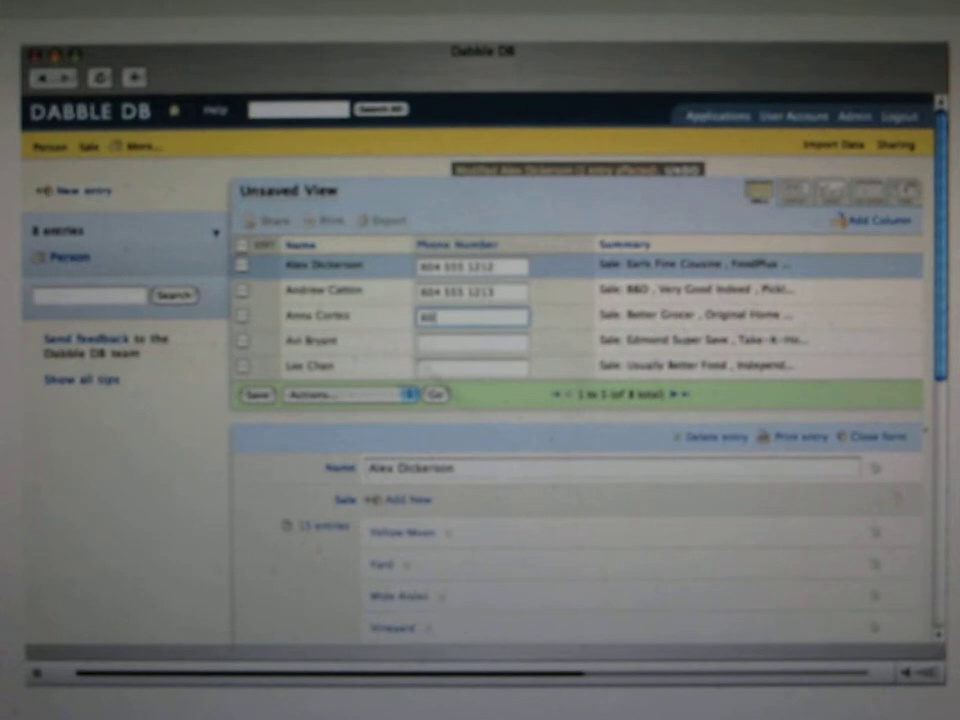
{"action": "type", "text": "604 555 101"}
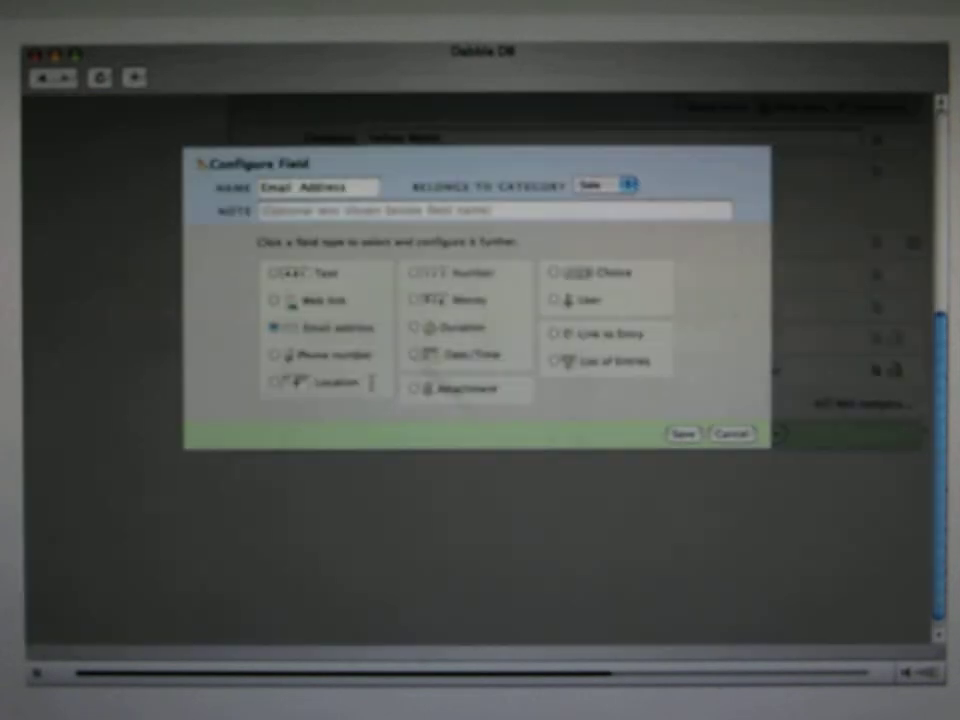
Step: Reassign the Email Address field so it belongs to the Person category
{"action": "left_click", "coordinate": [612, 184]}
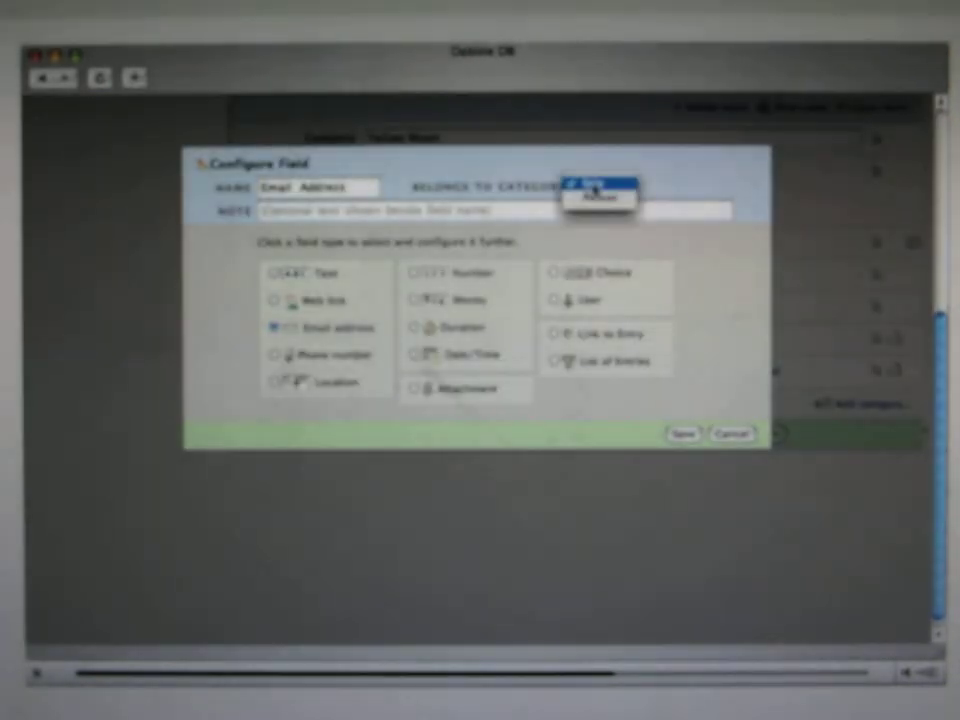
{"action": "left_click", "coordinate": [596, 184]}
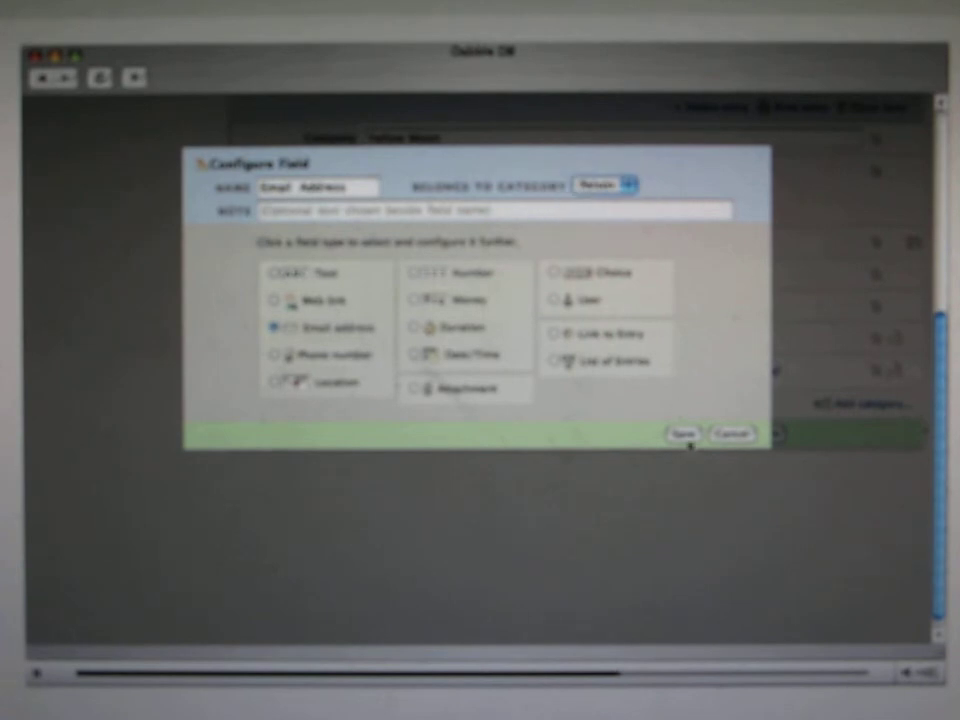
{"action": "left_click", "coordinate": [680, 434]}
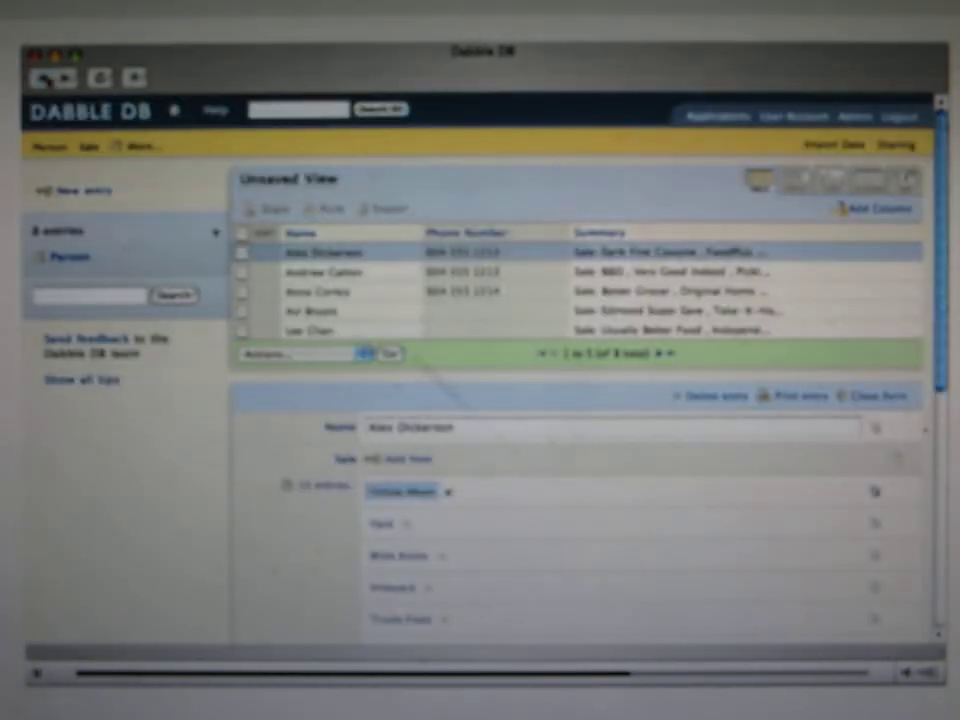
Step: Show Email Address as a column in the people list
{"action": "left_click", "coordinate": [876, 208]}
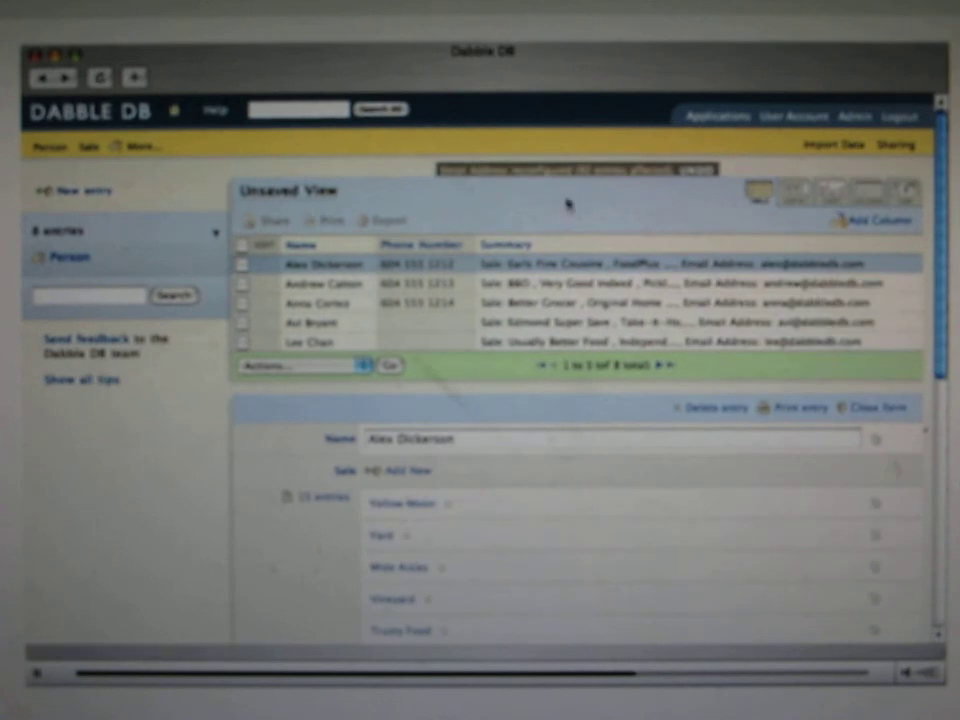
{"action": "left_click", "coordinate": [870, 220]}
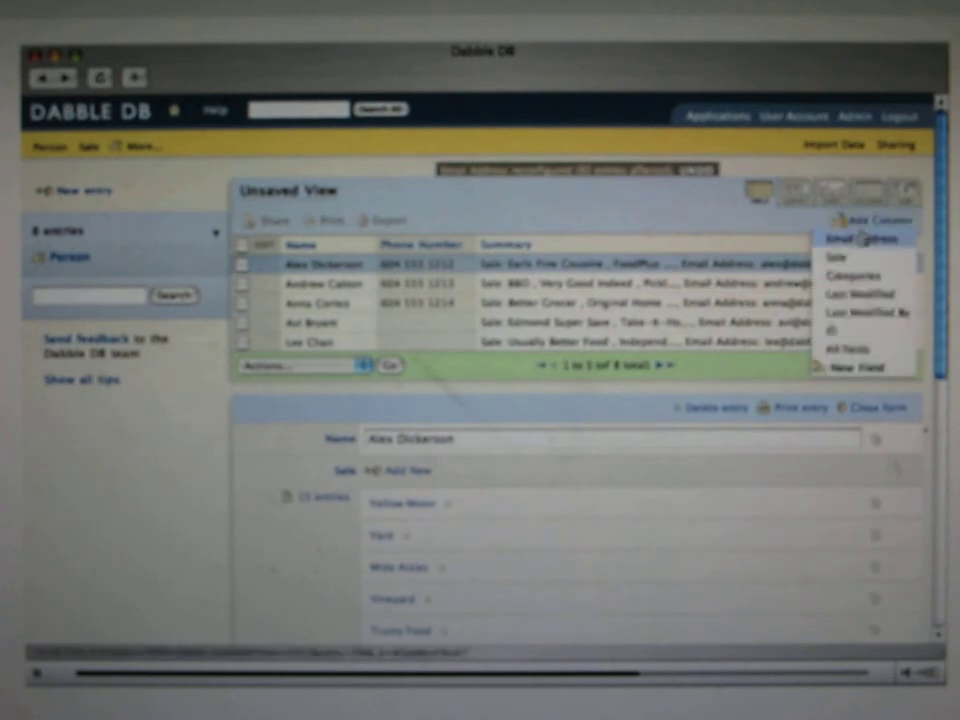
{"action": "left_click", "coordinate": [860, 238]}
{"action": "type", "text": "Salespeople"}
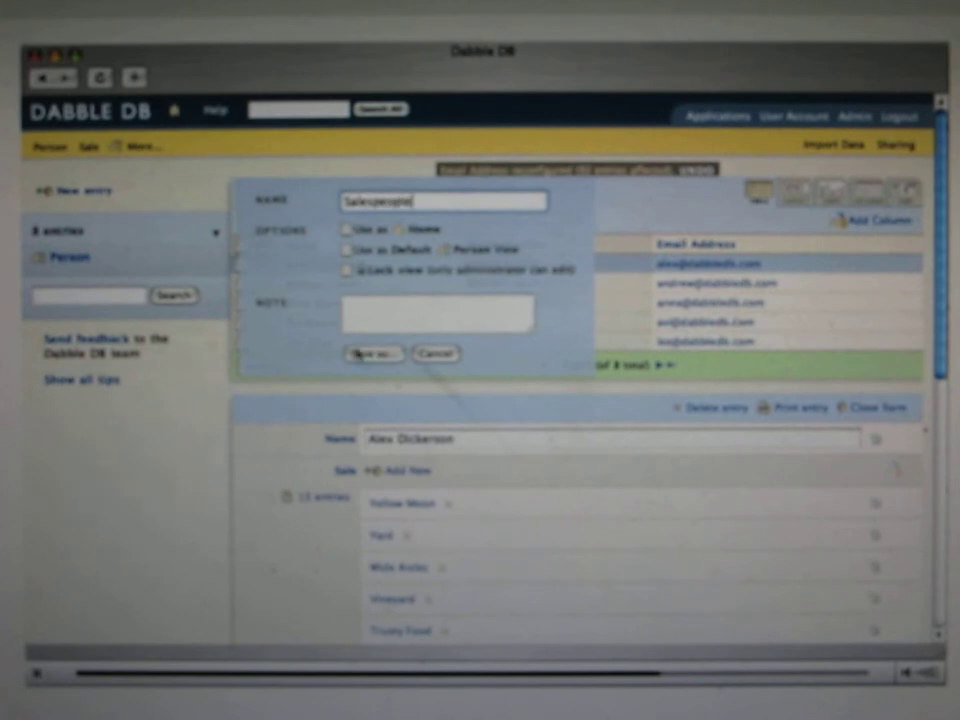
Step: Save the view as Salespeople and start a new shared page from Expected value by month
{"action": "left_click", "coordinate": [372, 354]}
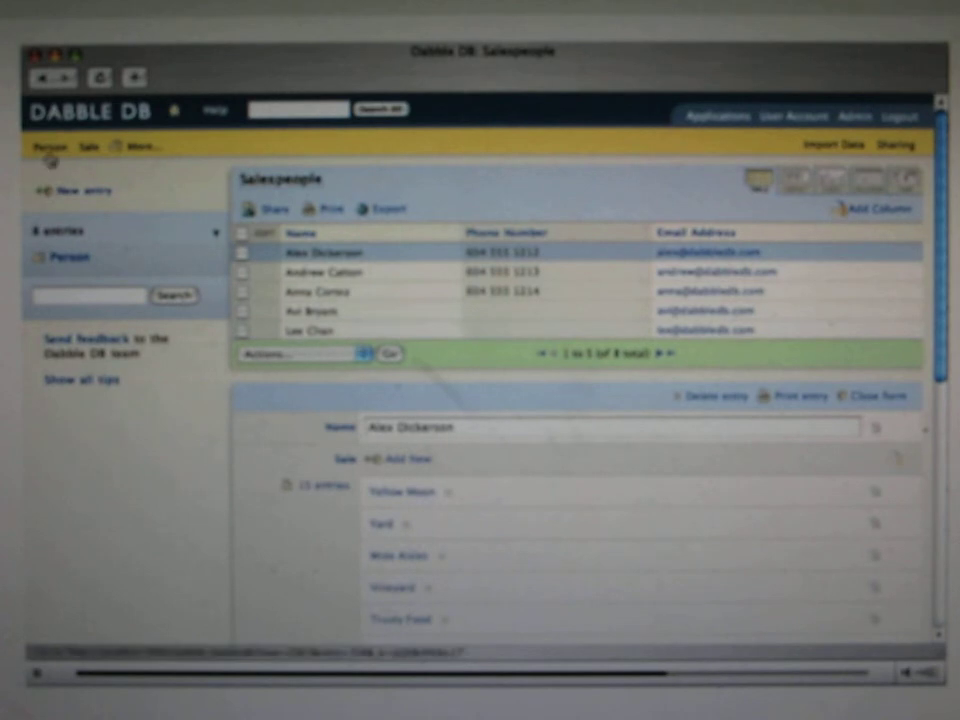
{"action": "left_click", "coordinate": [90, 146]}
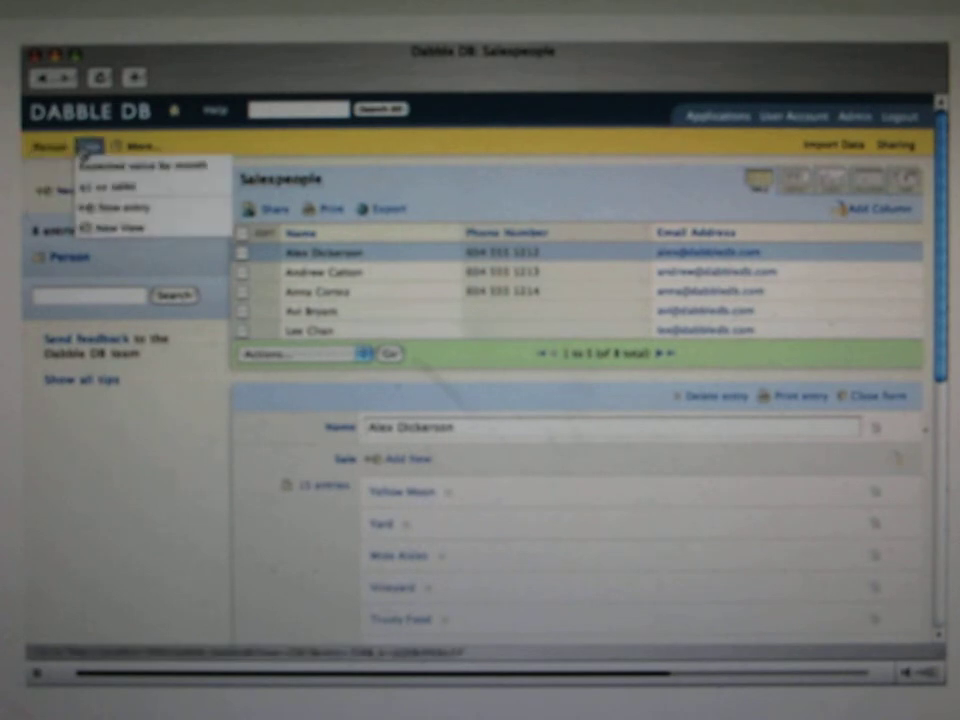
{"action": "left_click", "coordinate": [144, 164]}
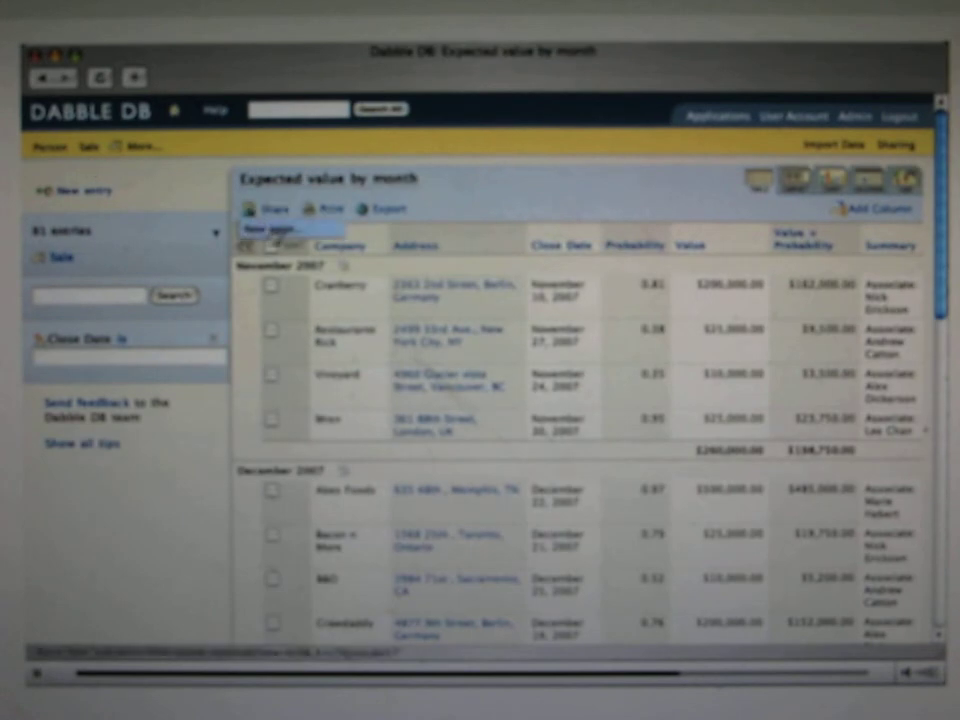
{"action": "left_click", "coordinate": [268, 210]}
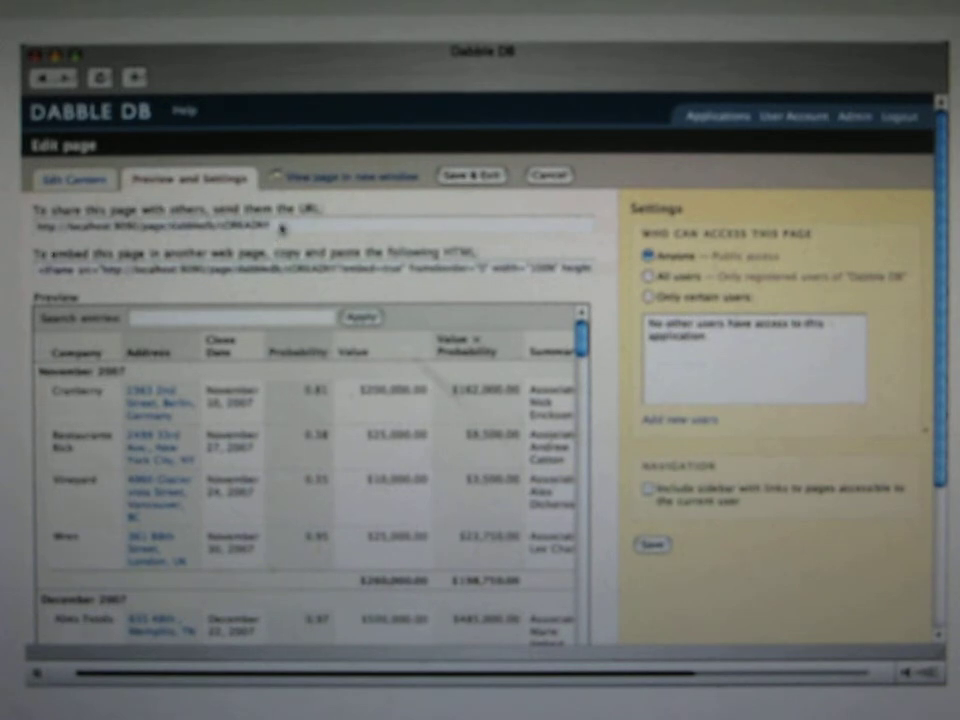
Step: Switch the new page from its sharing preview to the Edit Content view
{"action": "left_click", "coordinate": [344, 176]}
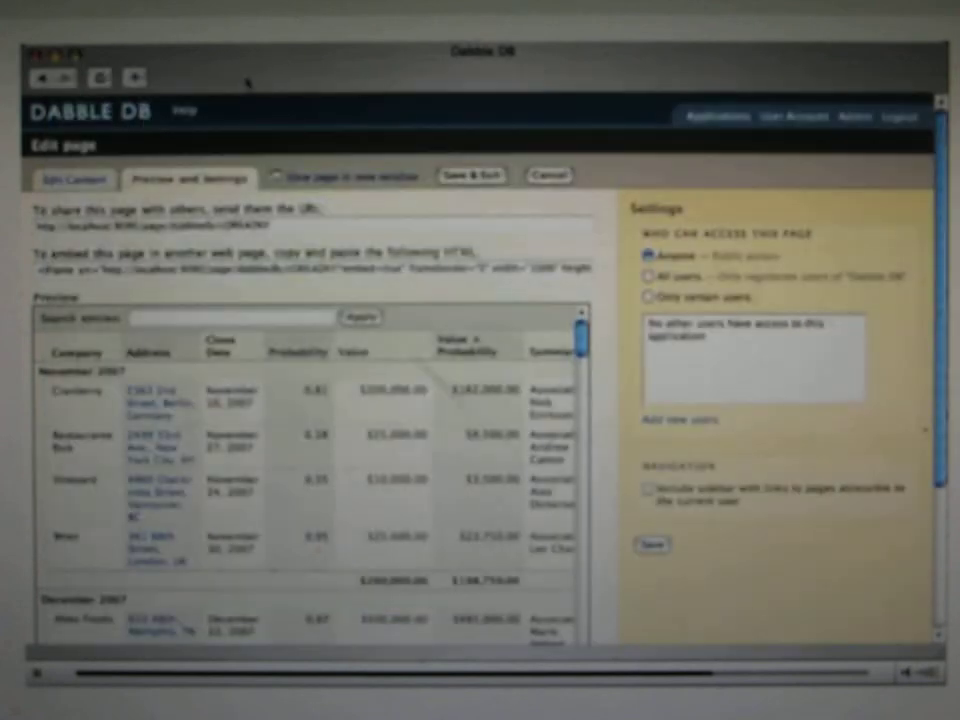
{"action": "left_click", "coordinate": [72, 176]}
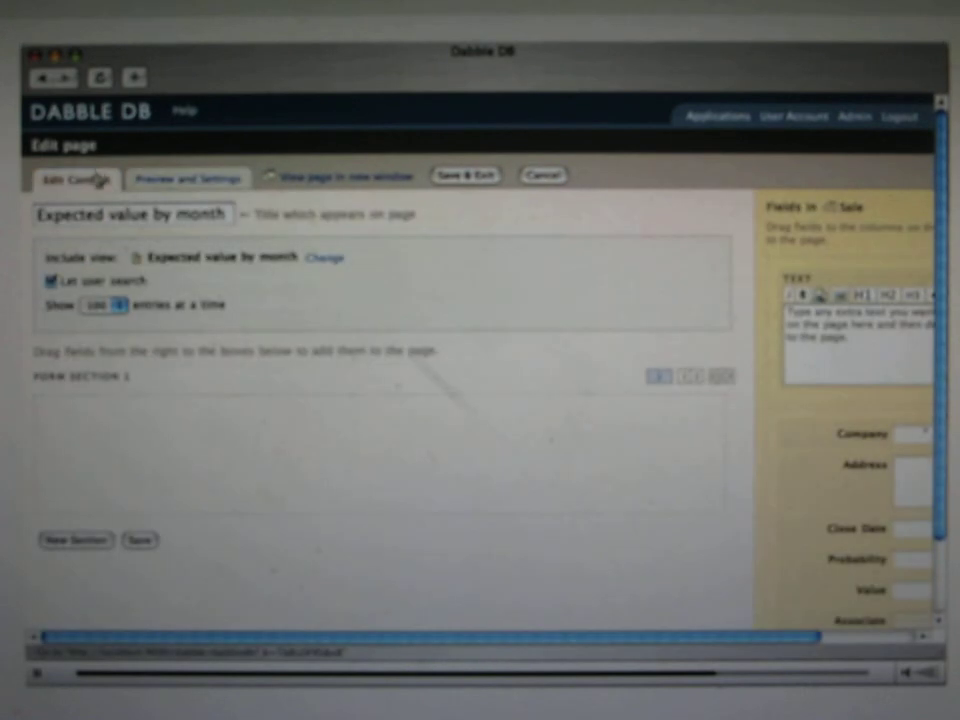
Step: Limit the page to showing 5 entries at a time
{"action": "left_click", "coordinate": [100, 304]}
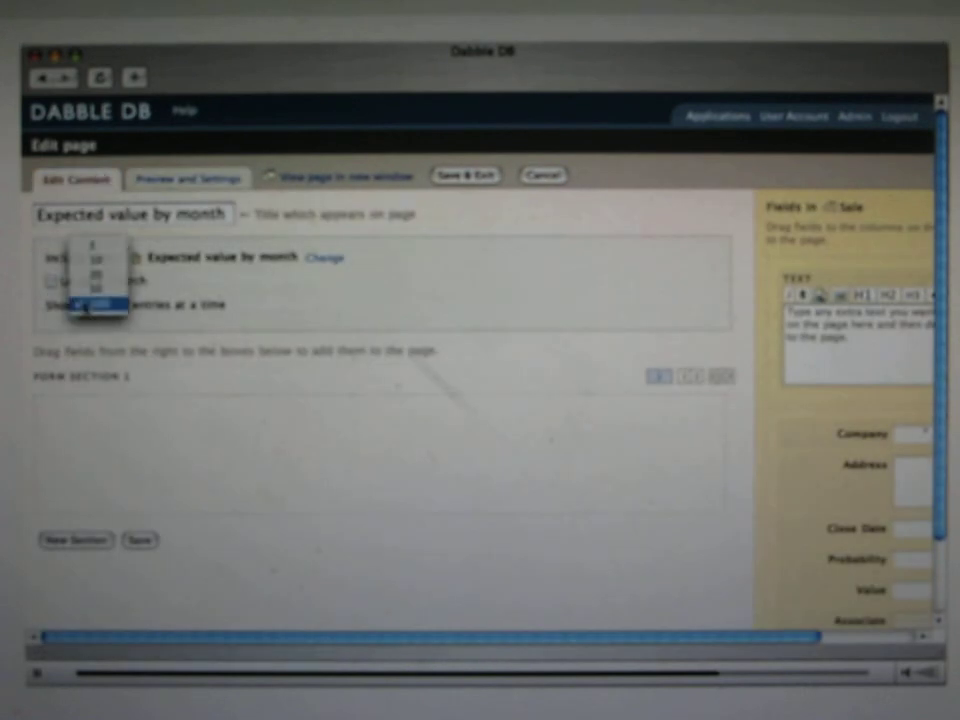
{"action": "left_click", "coordinate": [100, 304]}
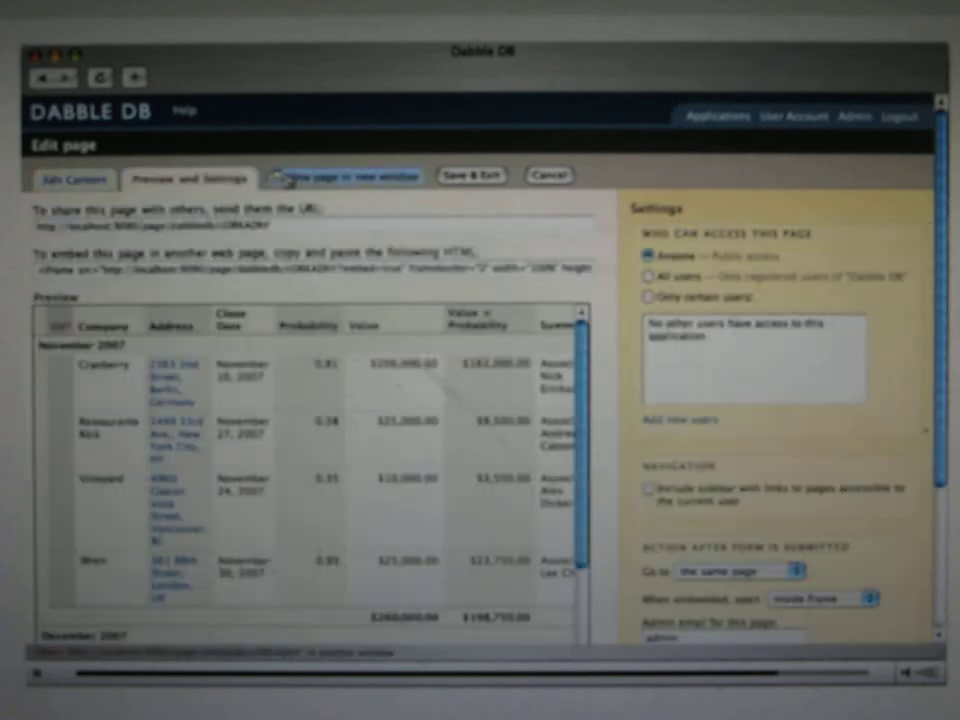
Step: Submit a new deal via the shared page form: value 120000, probability 0.5, an associate chosen
{"action": "left_click", "coordinate": [342, 176]}
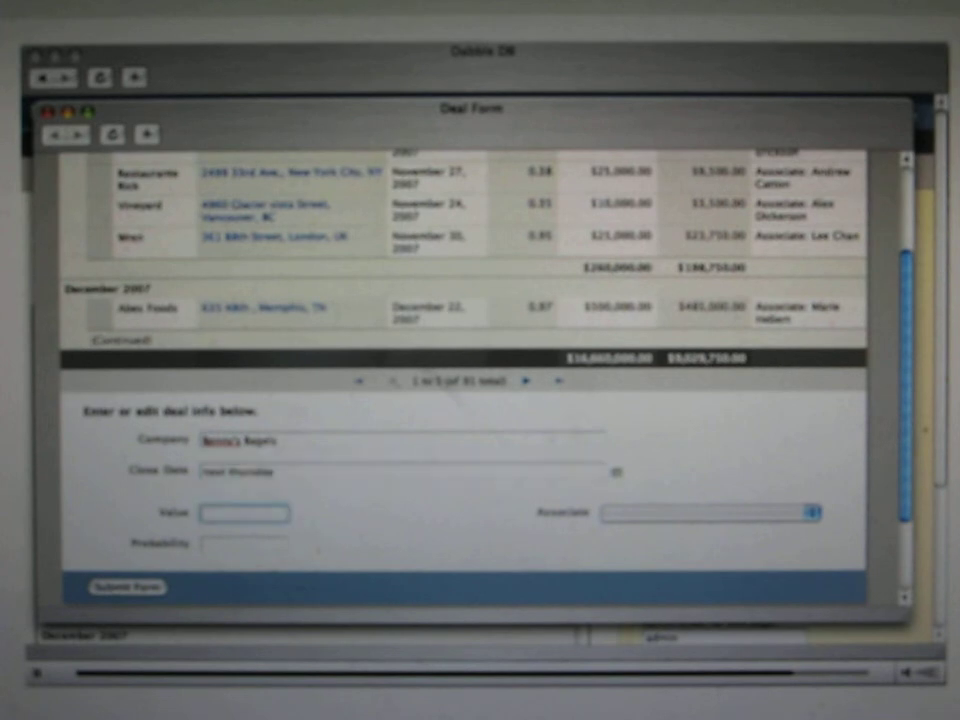
{"action": "type", "text": "120000"}
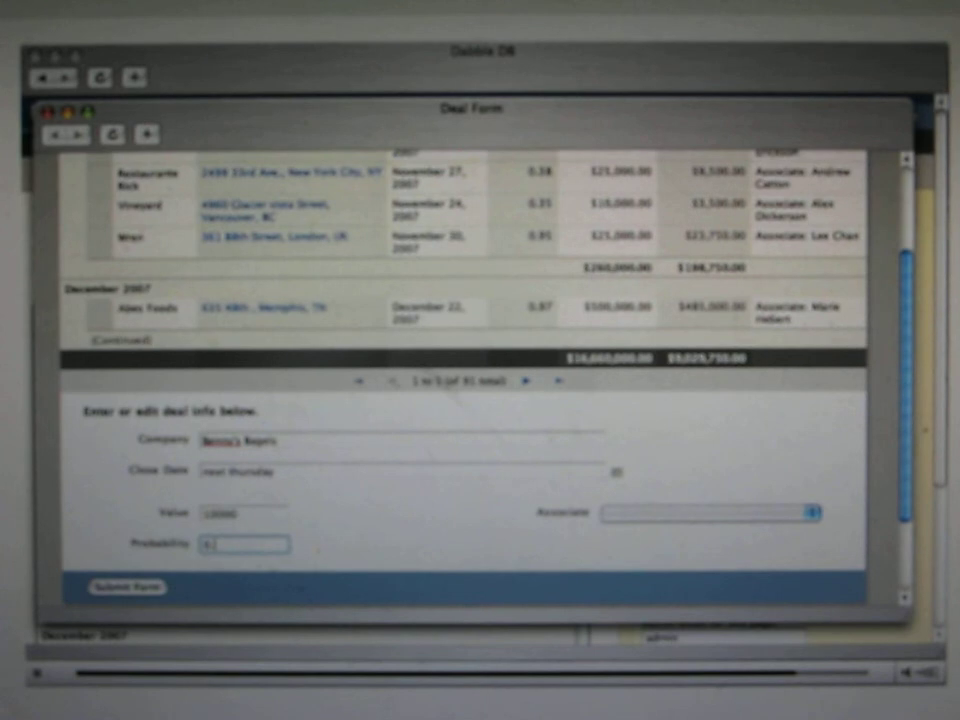
{"action": "left_click", "coordinate": [810, 512]}
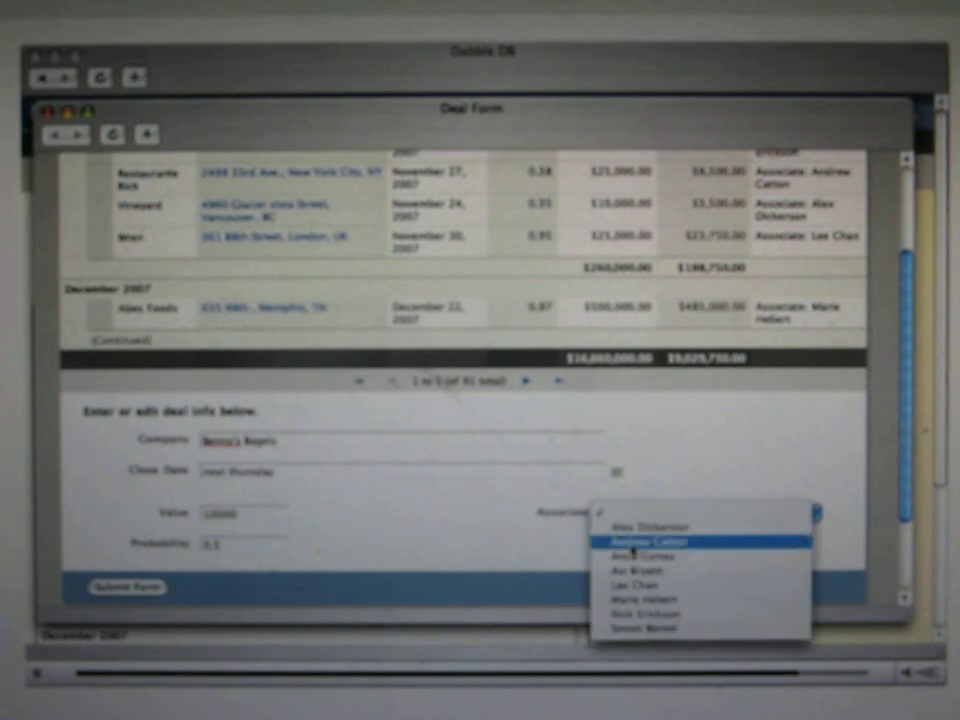
{"action": "left_click", "coordinate": [636, 570]}
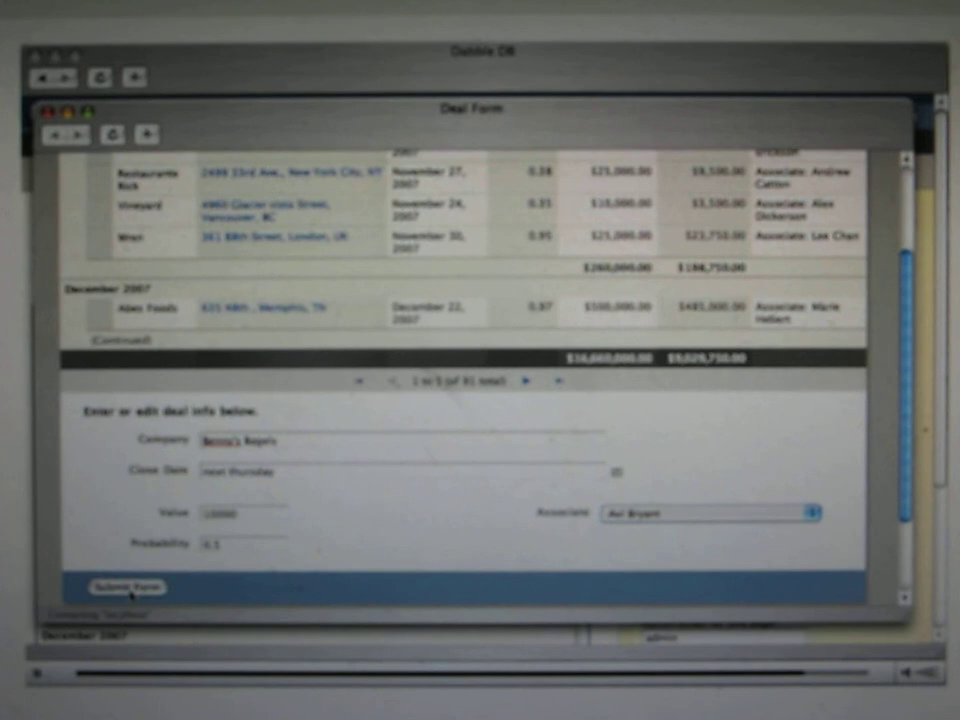
{"action": "left_click", "coordinate": [120, 588]}
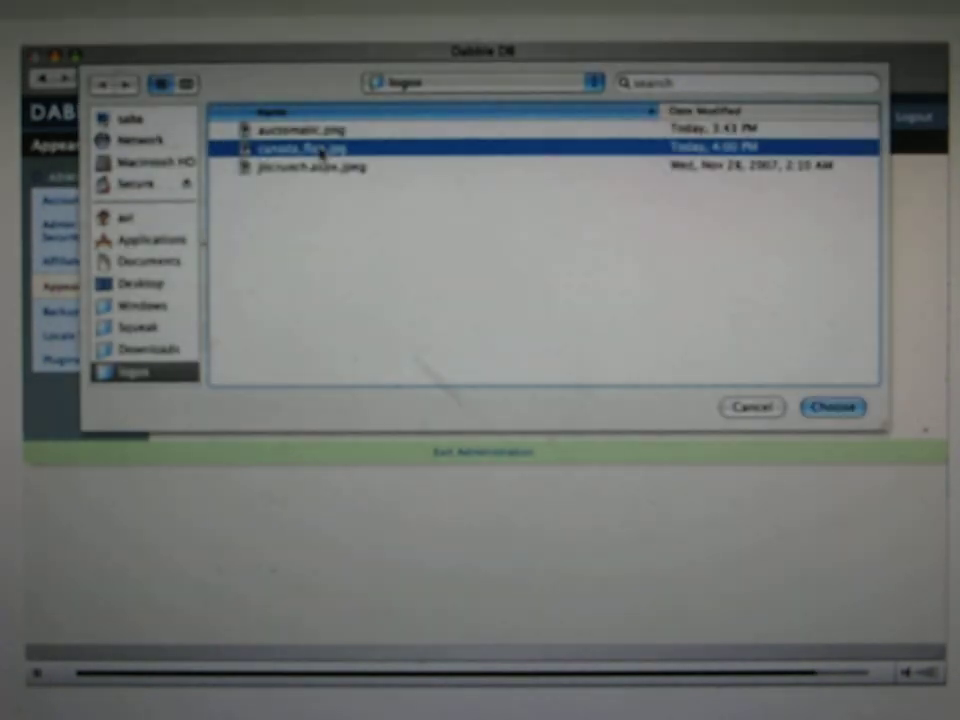
Step: Upload canada_flag.jpg as the account logo with its matching color scheme
{"action": "left_click", "coordinate": [832, 408]}
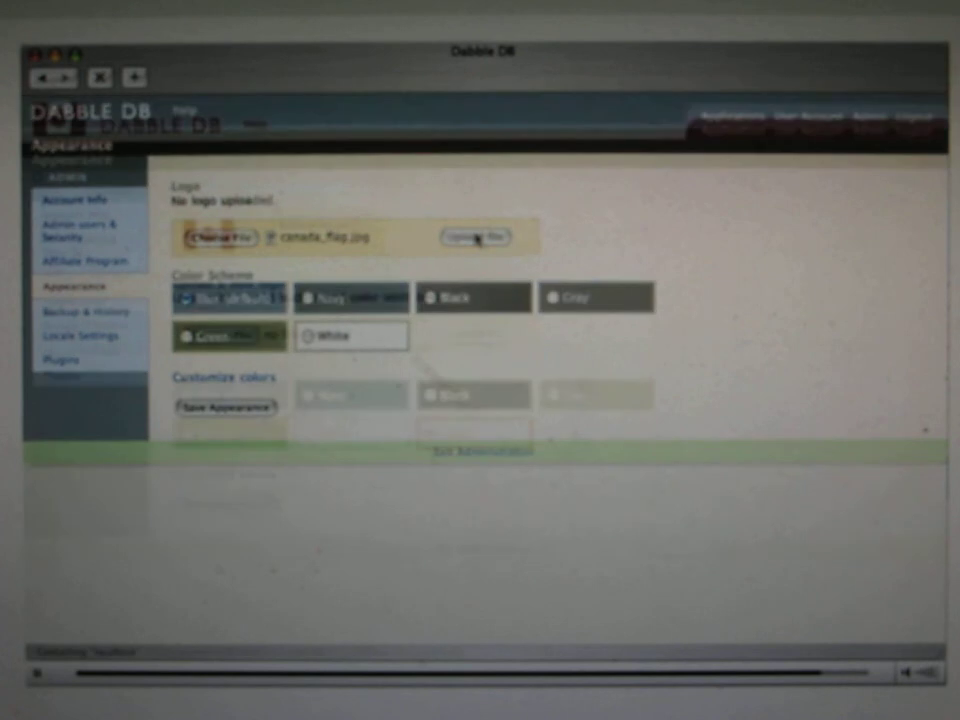
{"action": "left_click", "coordinate": [476, 238]}
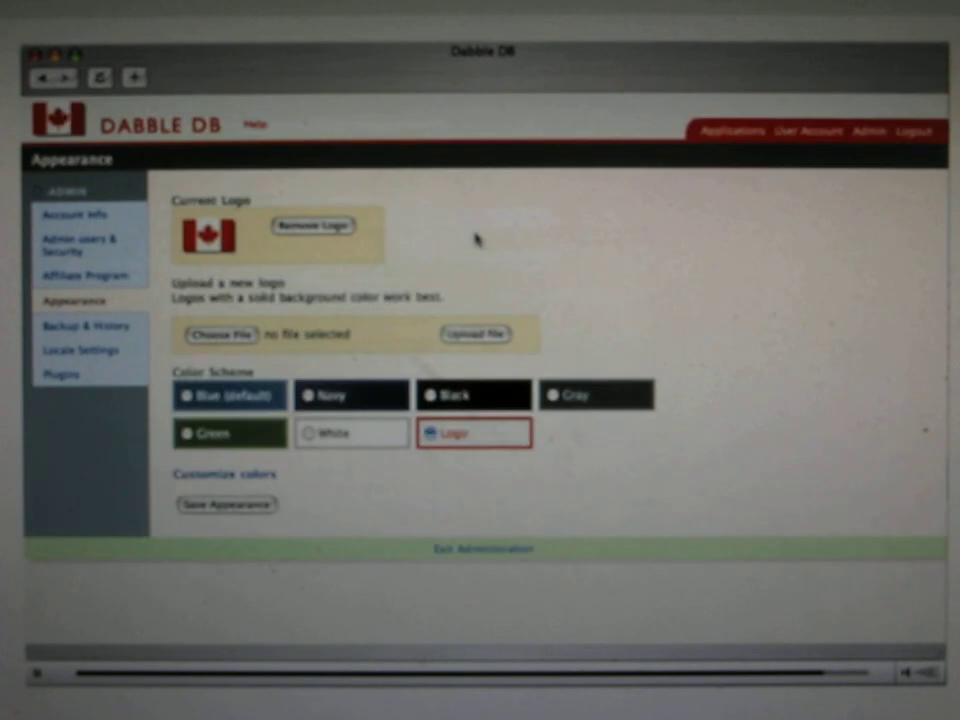
{"action": "mouse_move", "coordinate": [482, 484]}
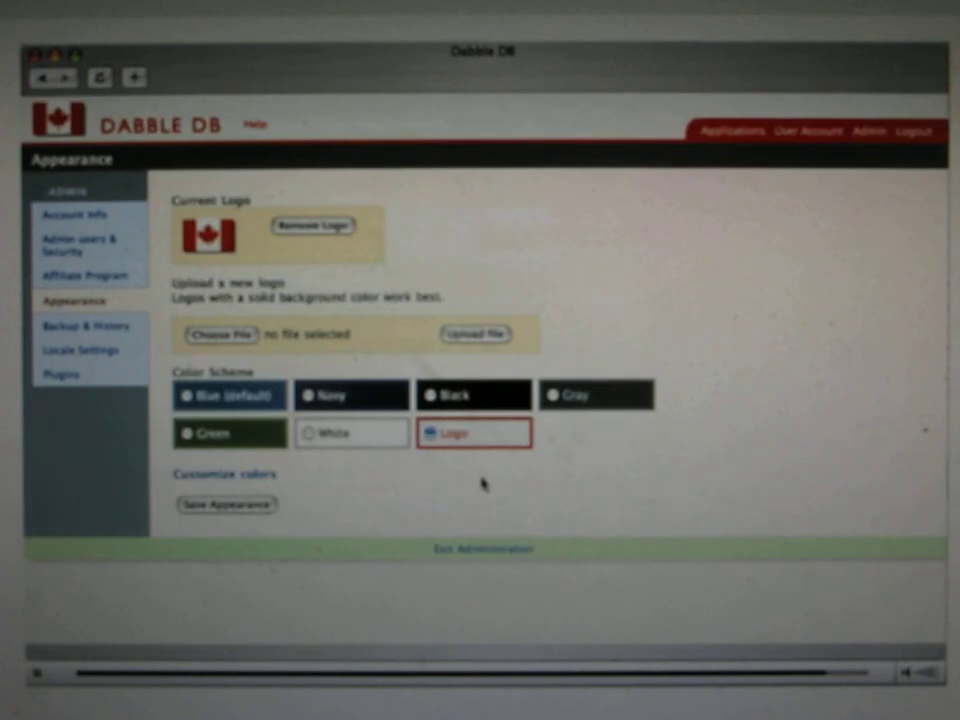